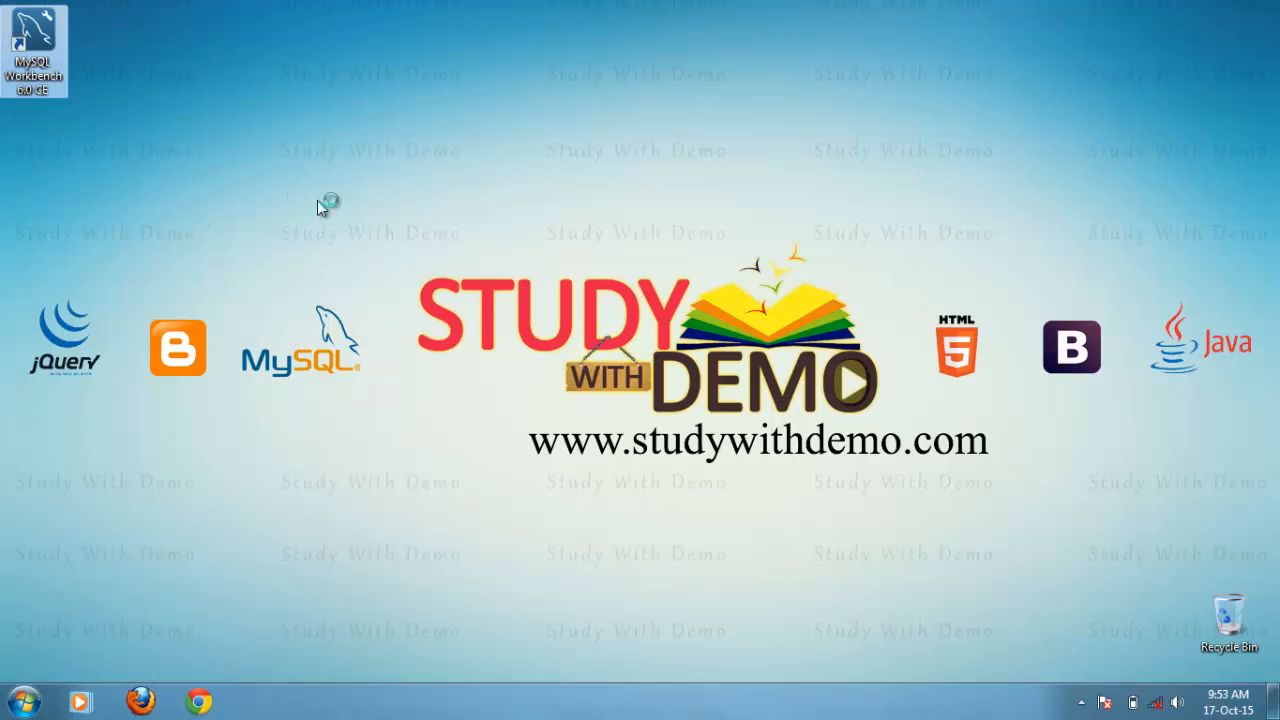
Launch Workbench and connect to Local instance MySQL55 as root with its password
{"action": "double_click", "coordinate": [35, 50]}
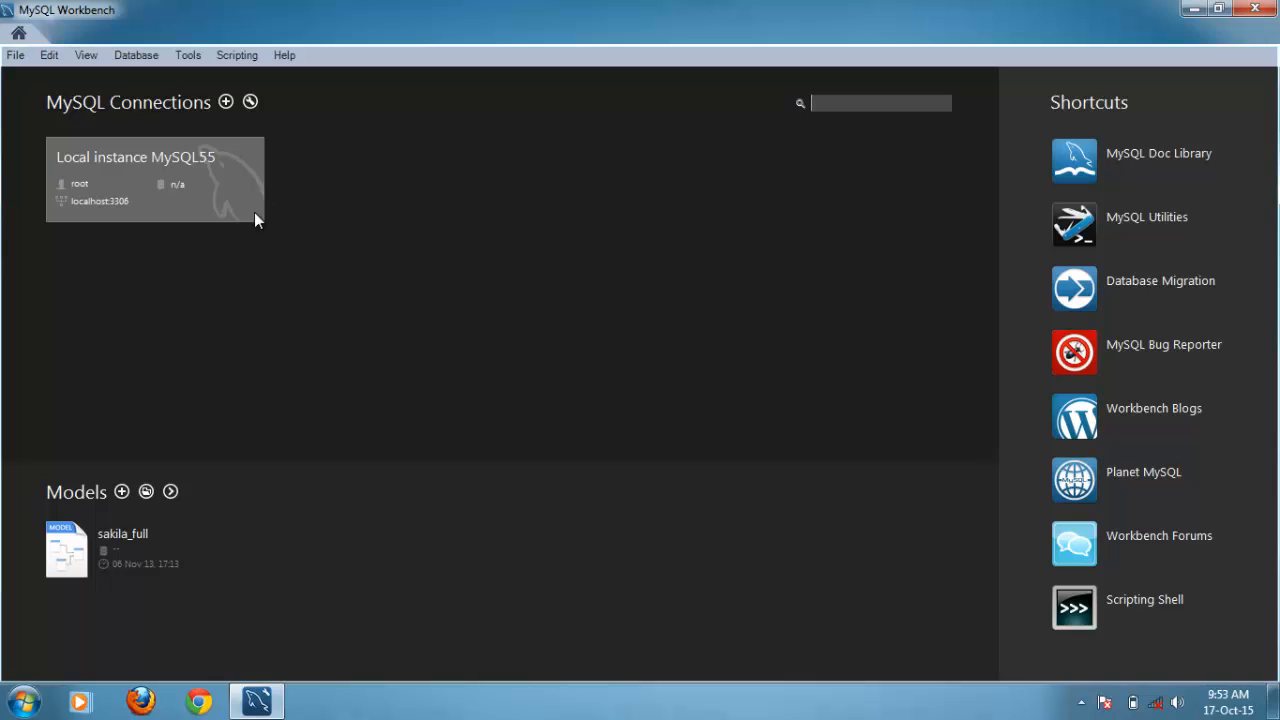
{"action": "double_click", "coordinate": [155, 180]}
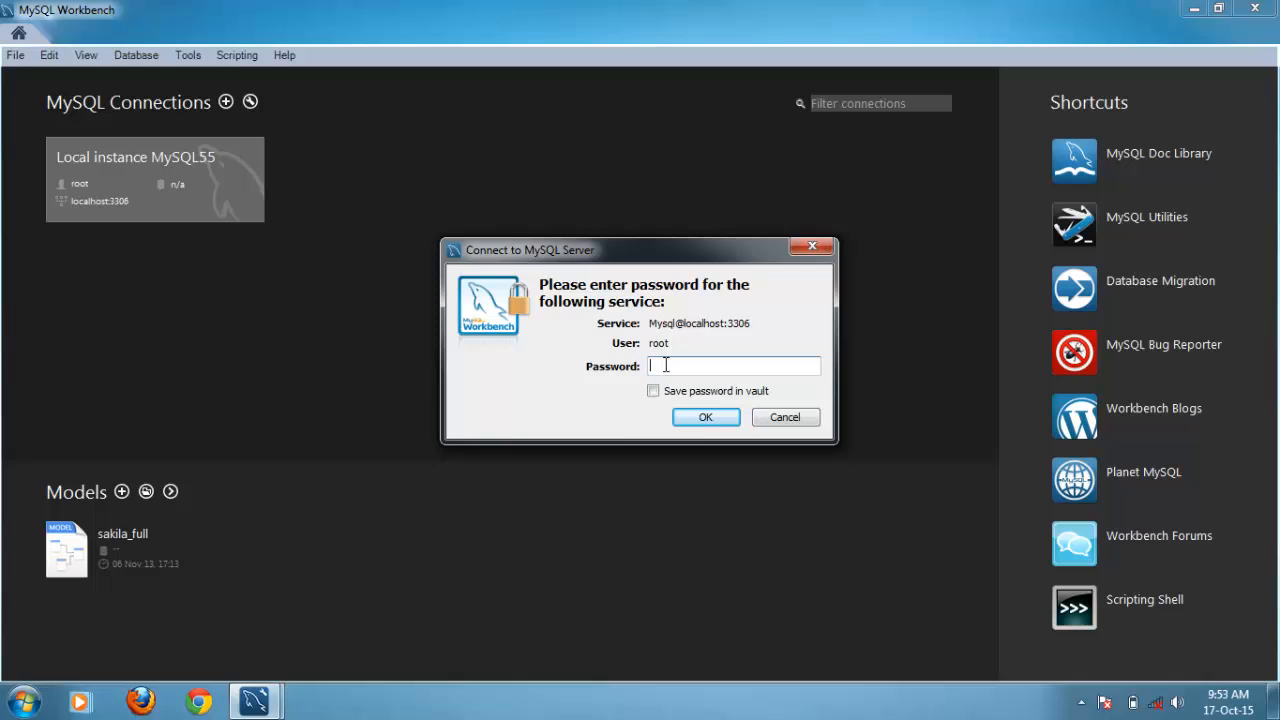
{"action": "type", "text": "****"}
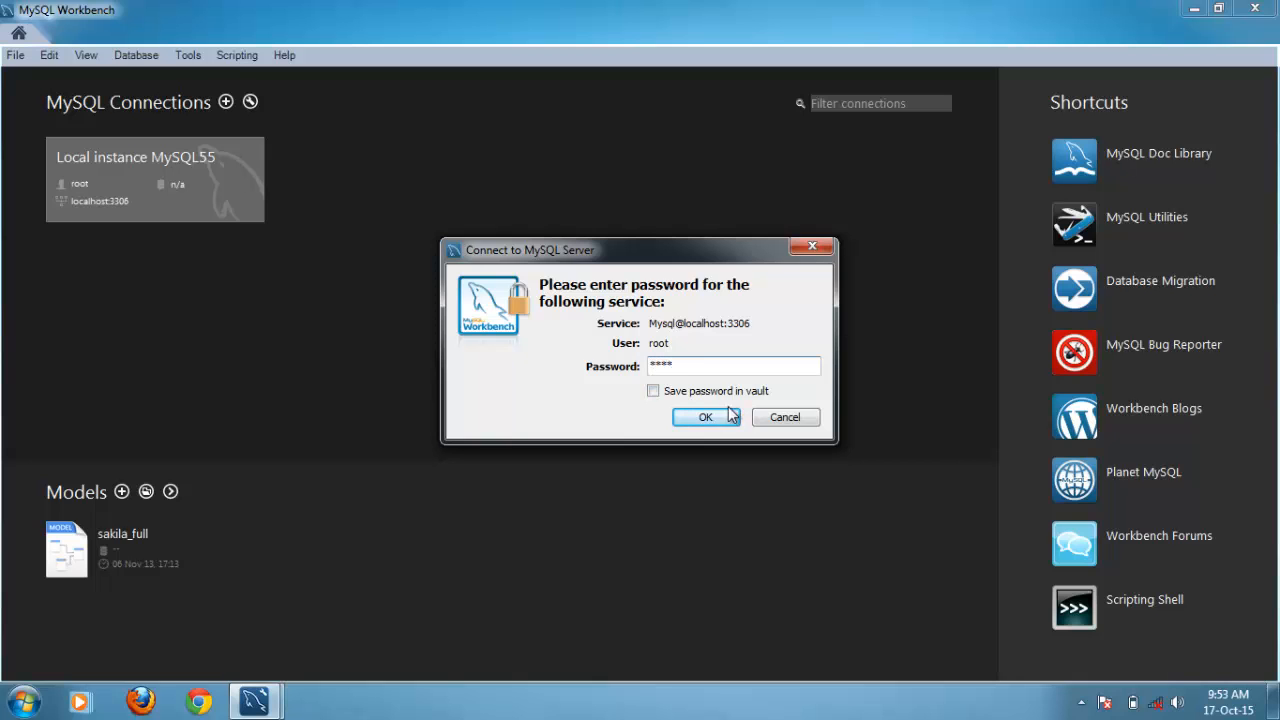
{"action": "left_click", "coordinate": [705, 417]}
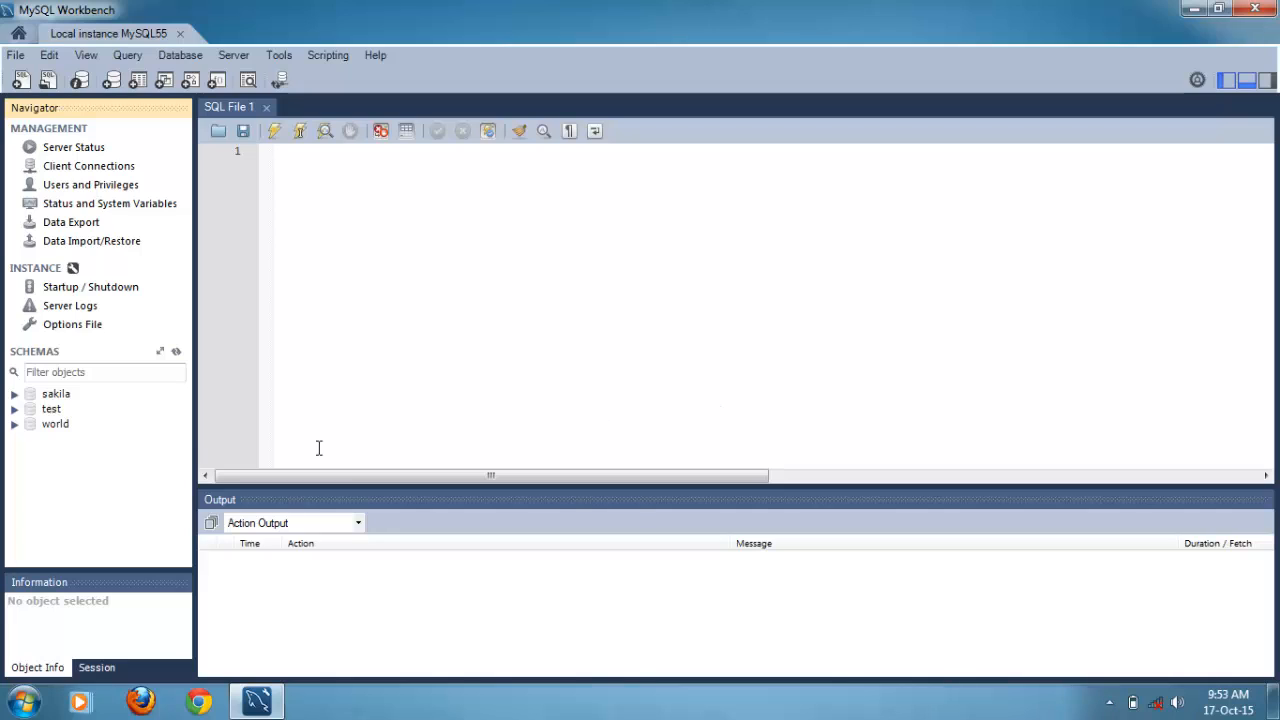
{"action": "mouse_move", "coordinate": [60, 413]}
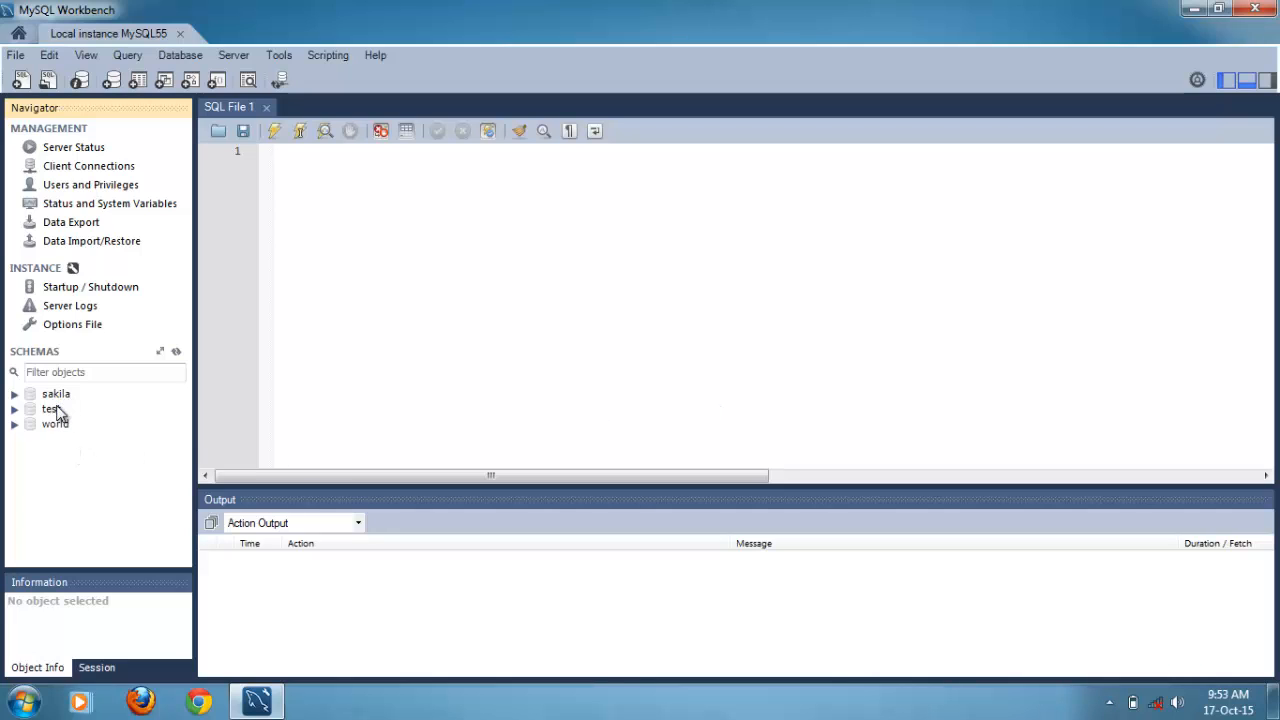
{"action": "mouse_move", "coordinate": [62, 431]}
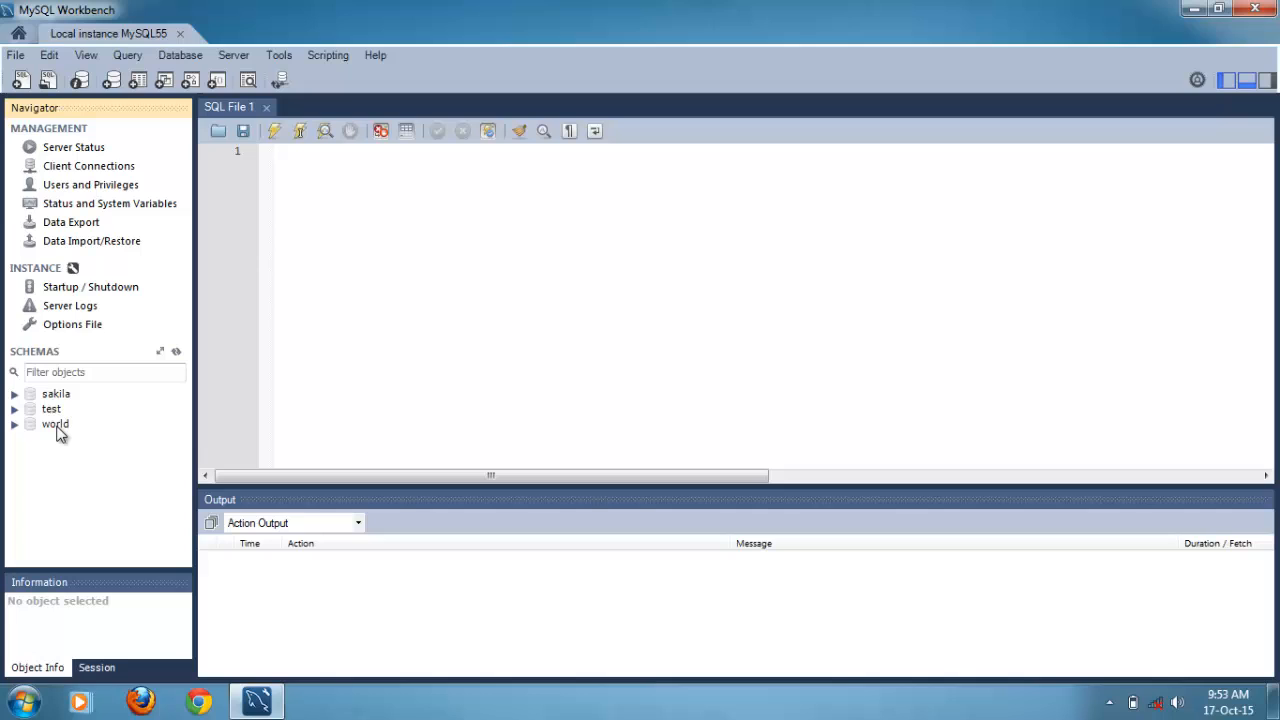
{"action": "mouse_move", "coordinate": [58, 425]}
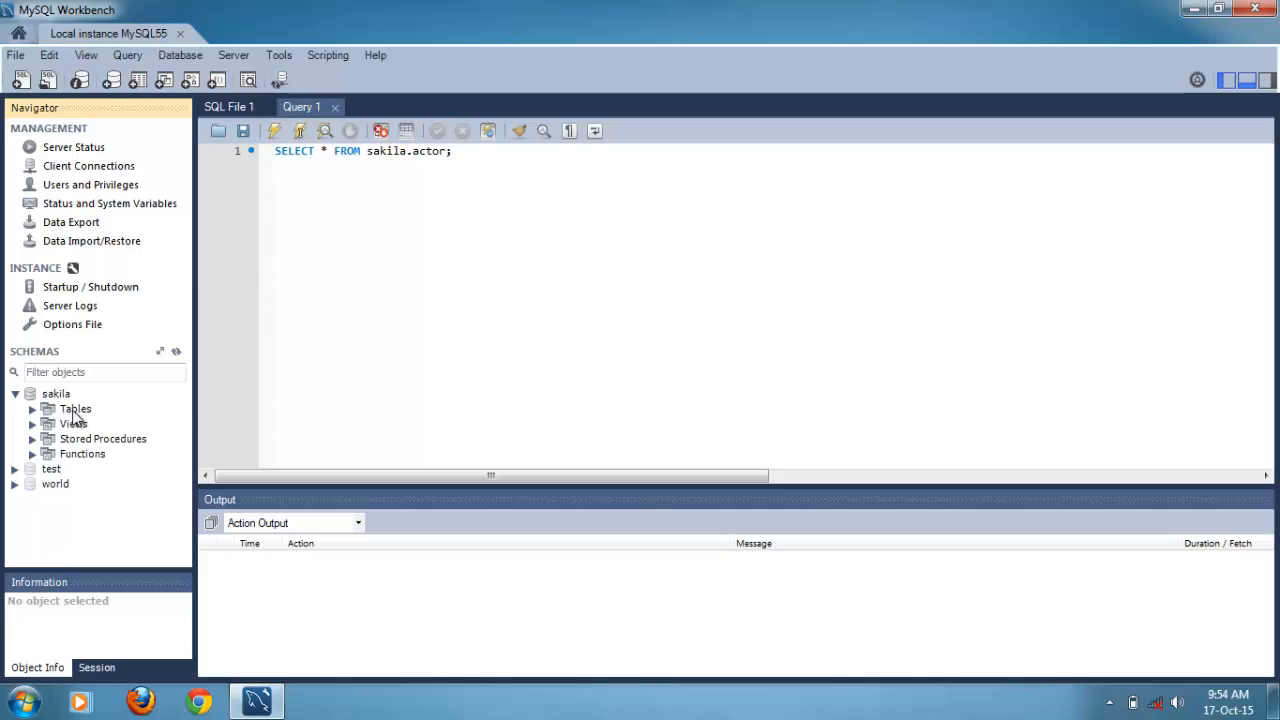
Expand sakila's Tables group and select the actor table to show its columns
{"action": "left_click", "coordinate": [33, 409]}
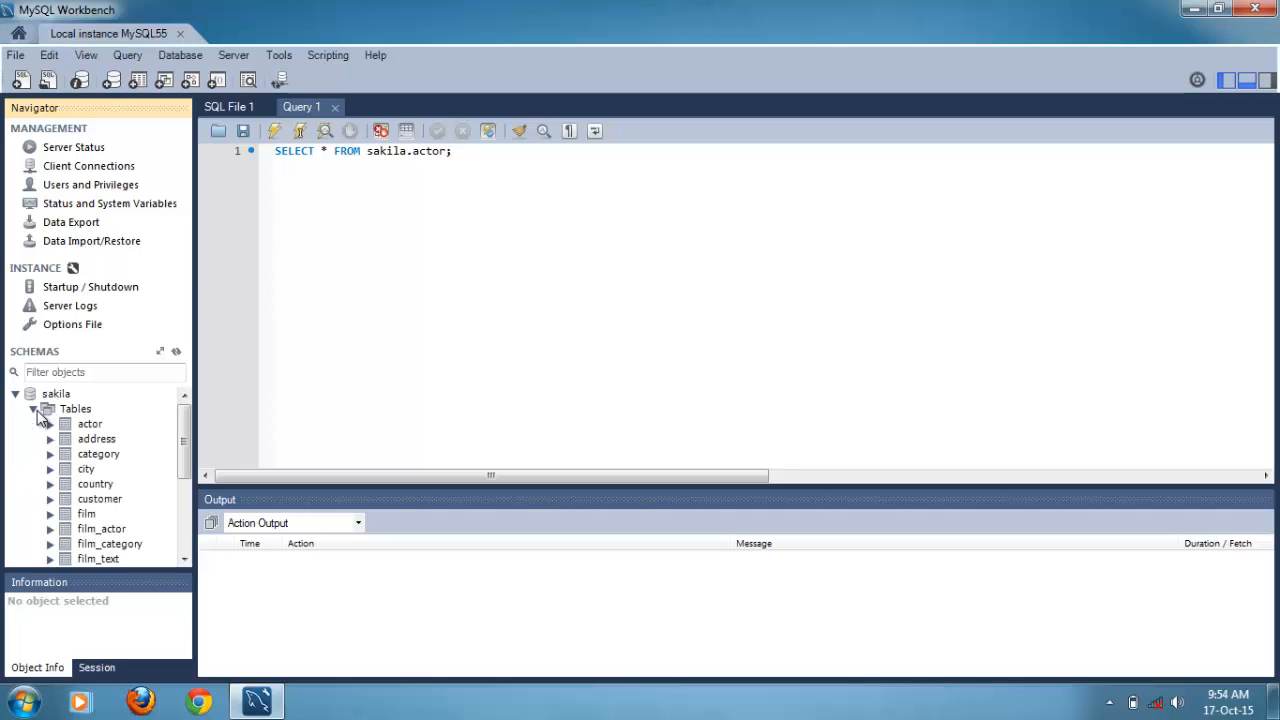
{"action": "left_click", "coordinate": [335, 106]}
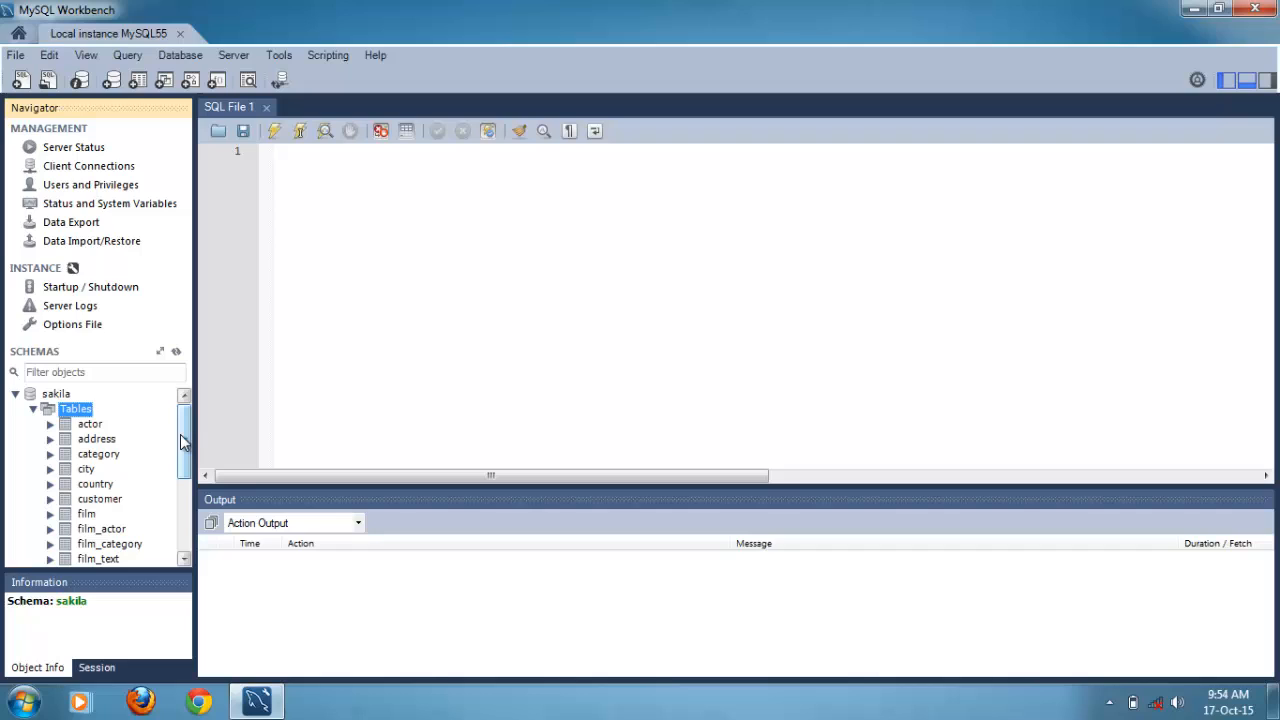
{"action": "mouse_move", "coordinate": [95, 436]}
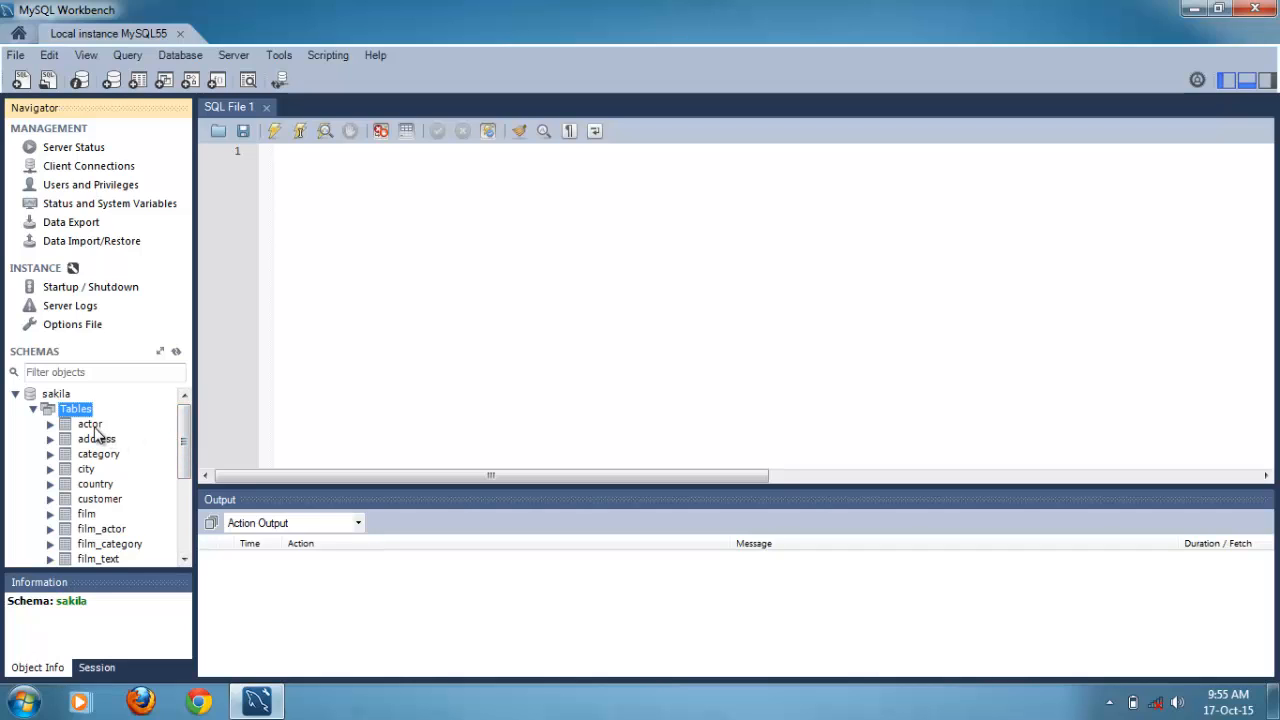
{"action": "left_click", "coordinate": [90, 423]}
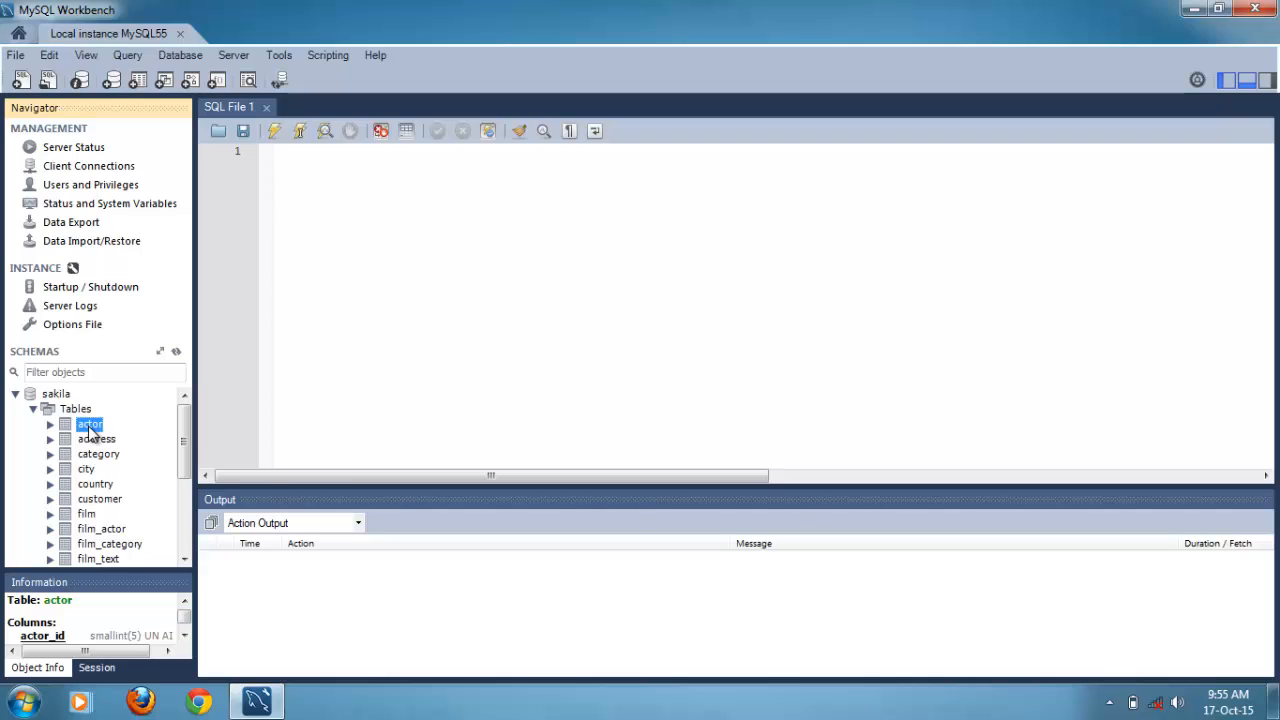
Run Select Rows - Limit 1000 on actor and scroll through the 200 returned rows
{"action": "right_click", "coordinate": [89, 424]}
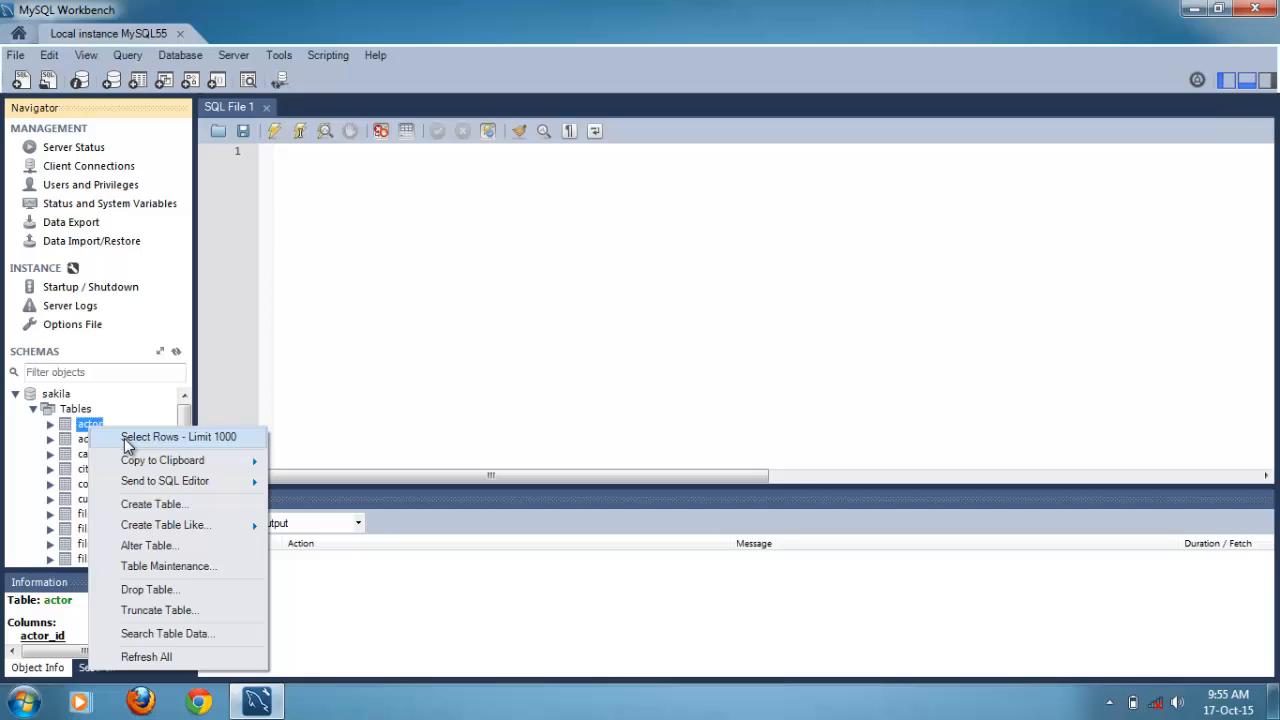
{"action": "left_click", "coordinate": [178, 436]}
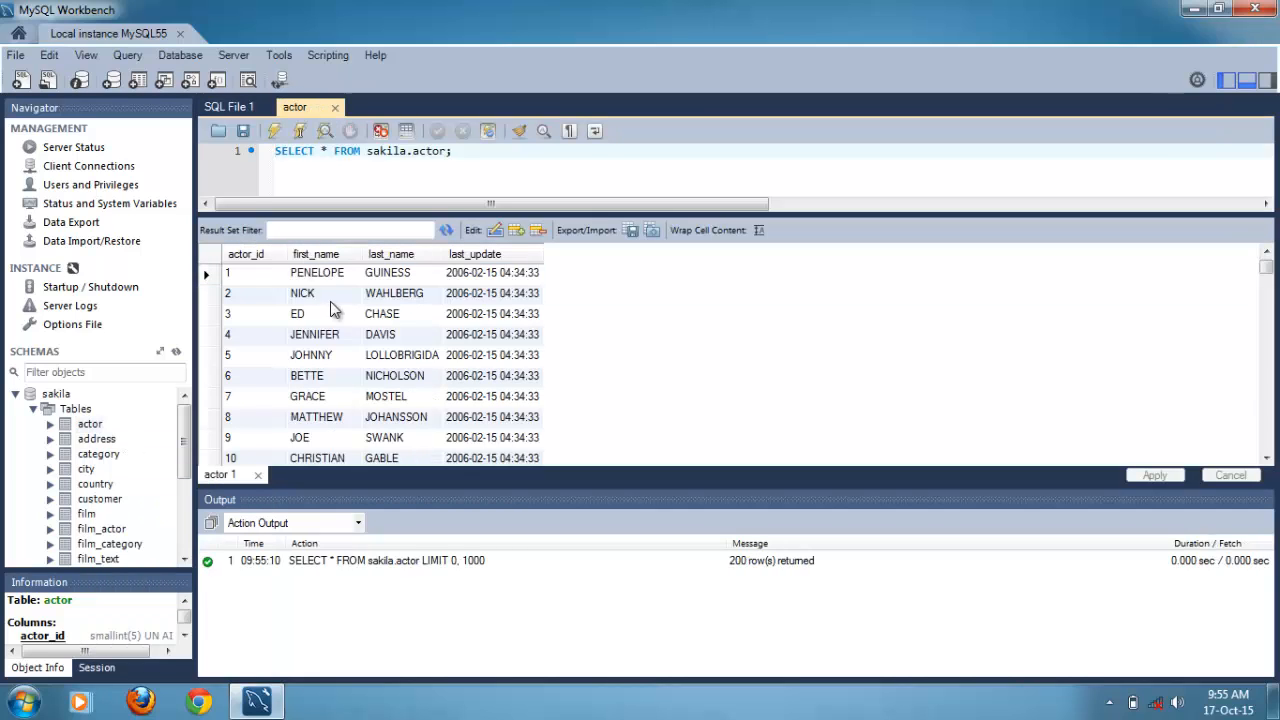
{"action": "mouse_move", "coordinate": [647, 513]}
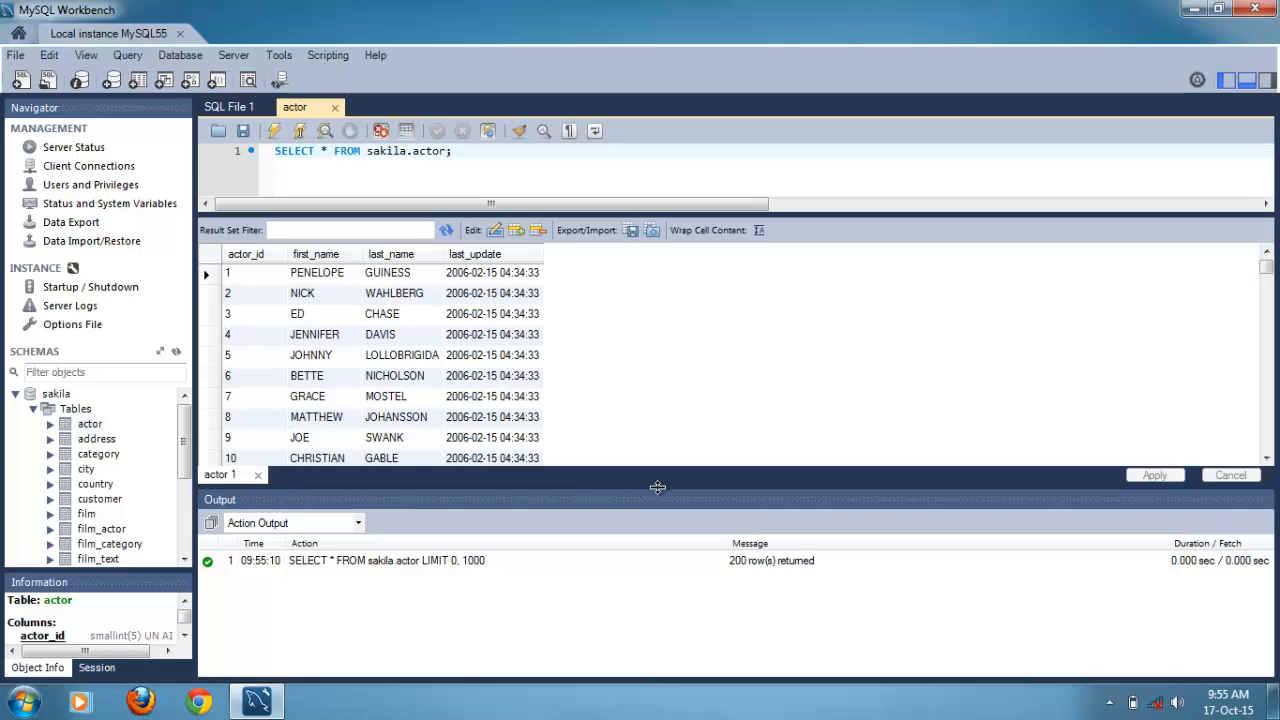
{"action": "left_click", "coordinate": [276, 150]}
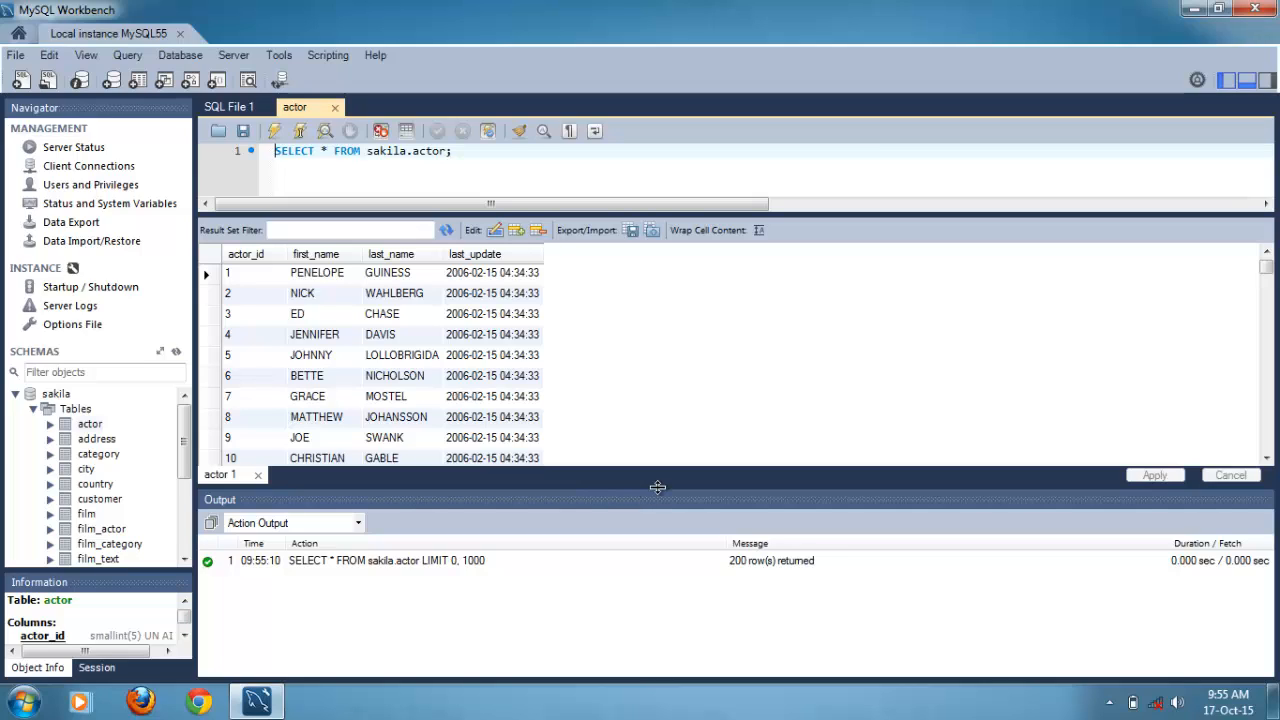
{"action": "mouse_move", "coordinate": [672, 487]}
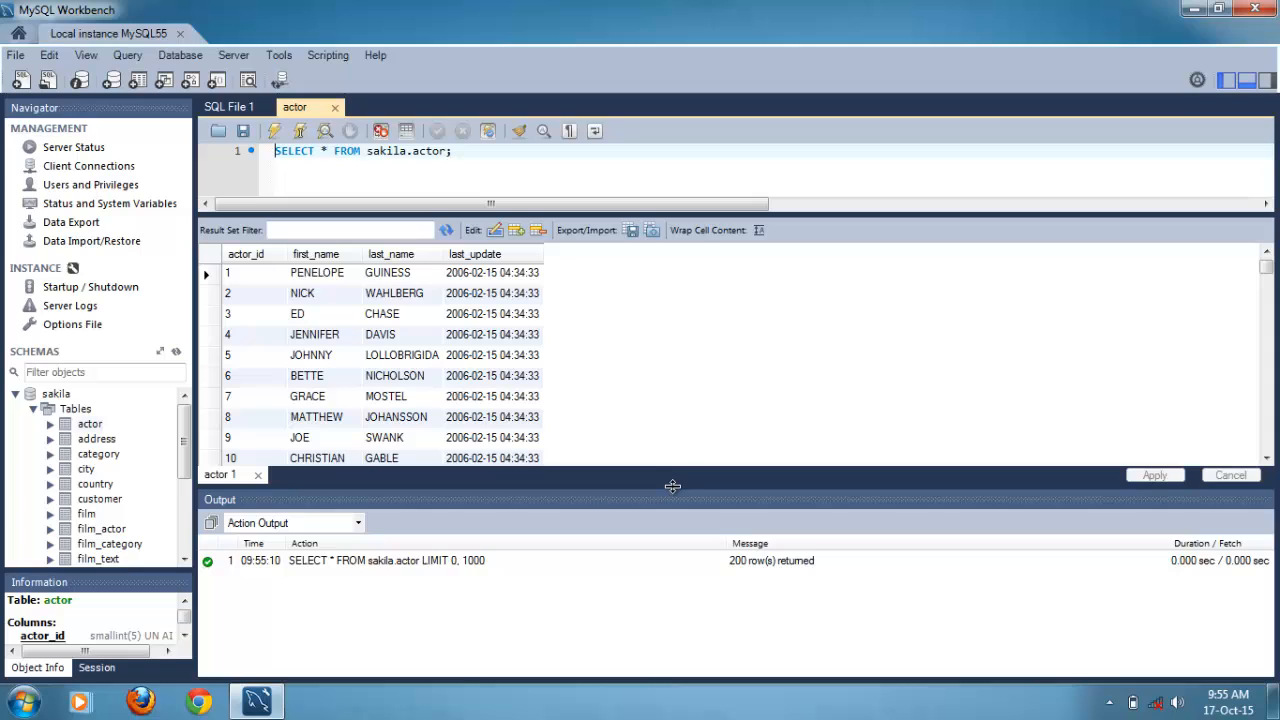
{"action": "mouse_move", "coordinate": [675, 517]}
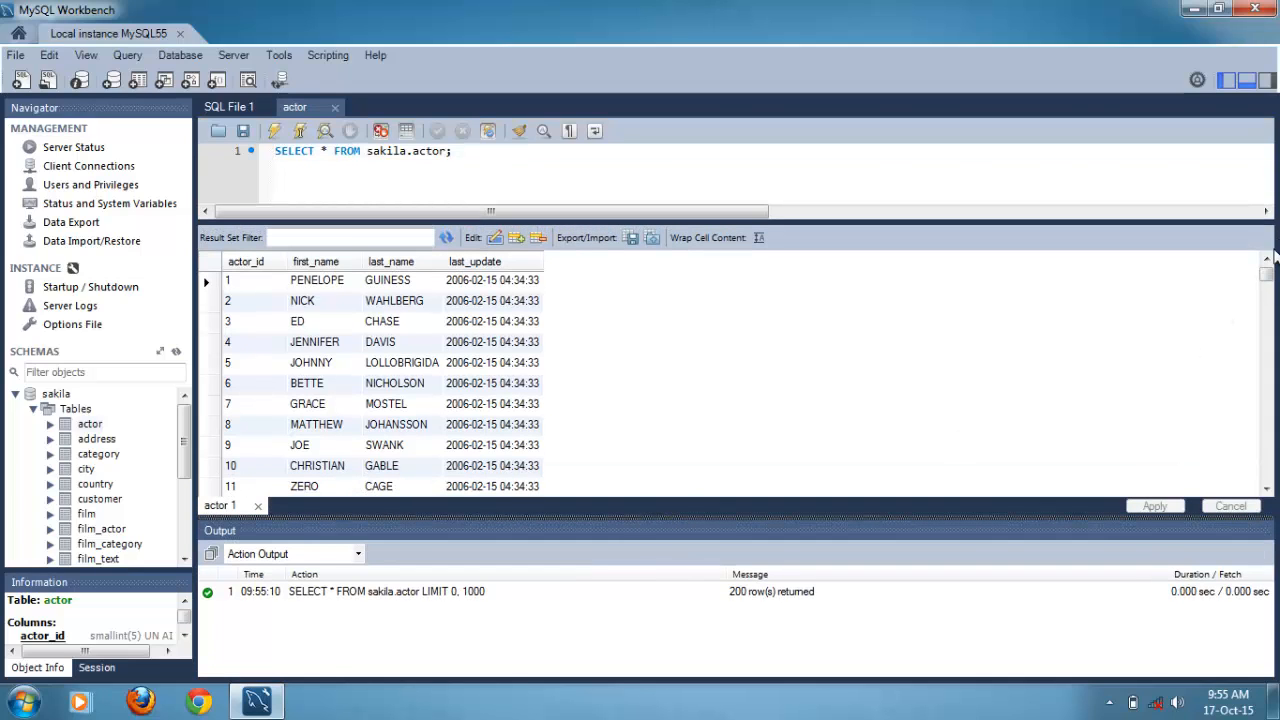
{"action": "scroll", "scroll_direction": "down", "scroll_amount": 3}
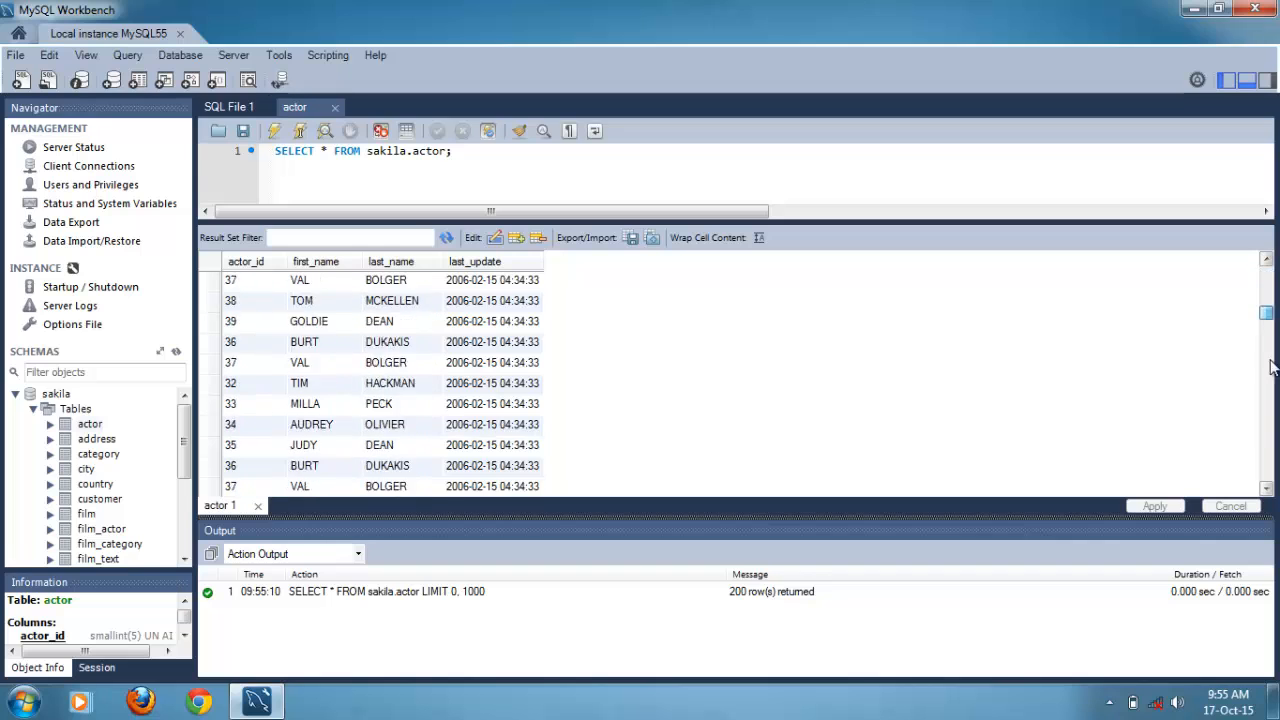
{"action": "scroll", "scroll_direction": "down", "scroll_amount": 3}
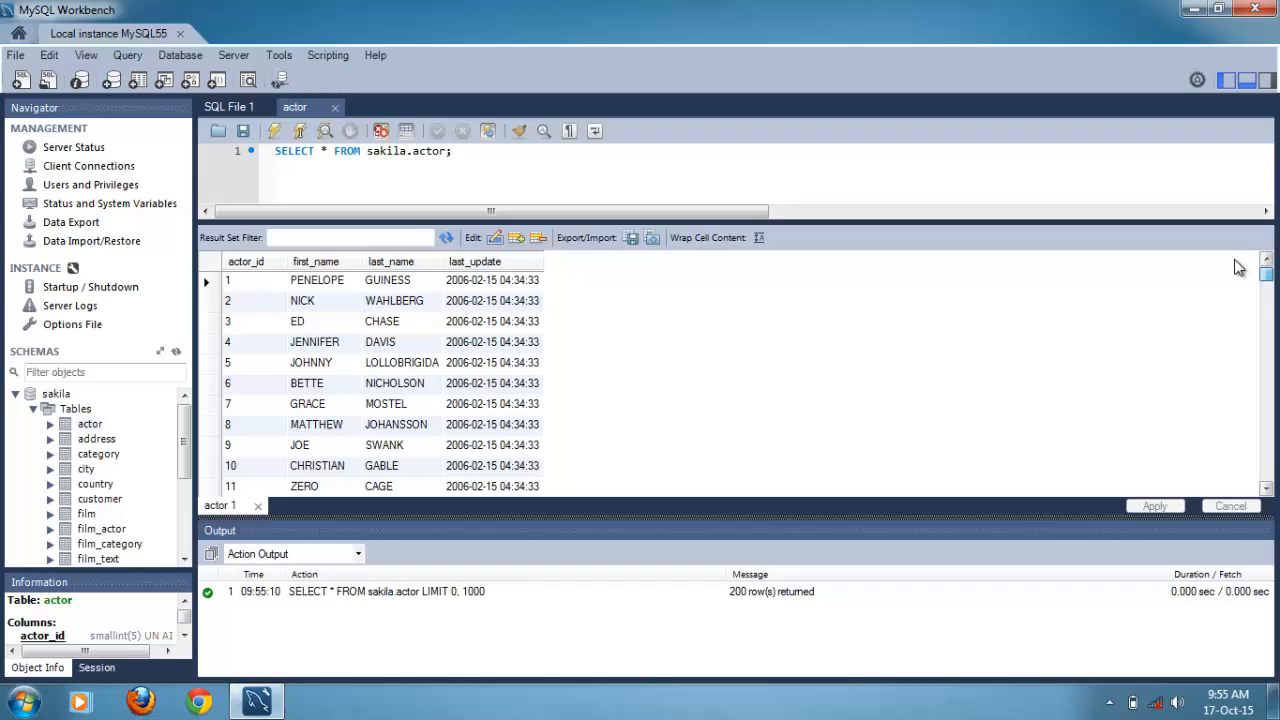
{"action": "mouse_move", "coordinate": [487, 600]}
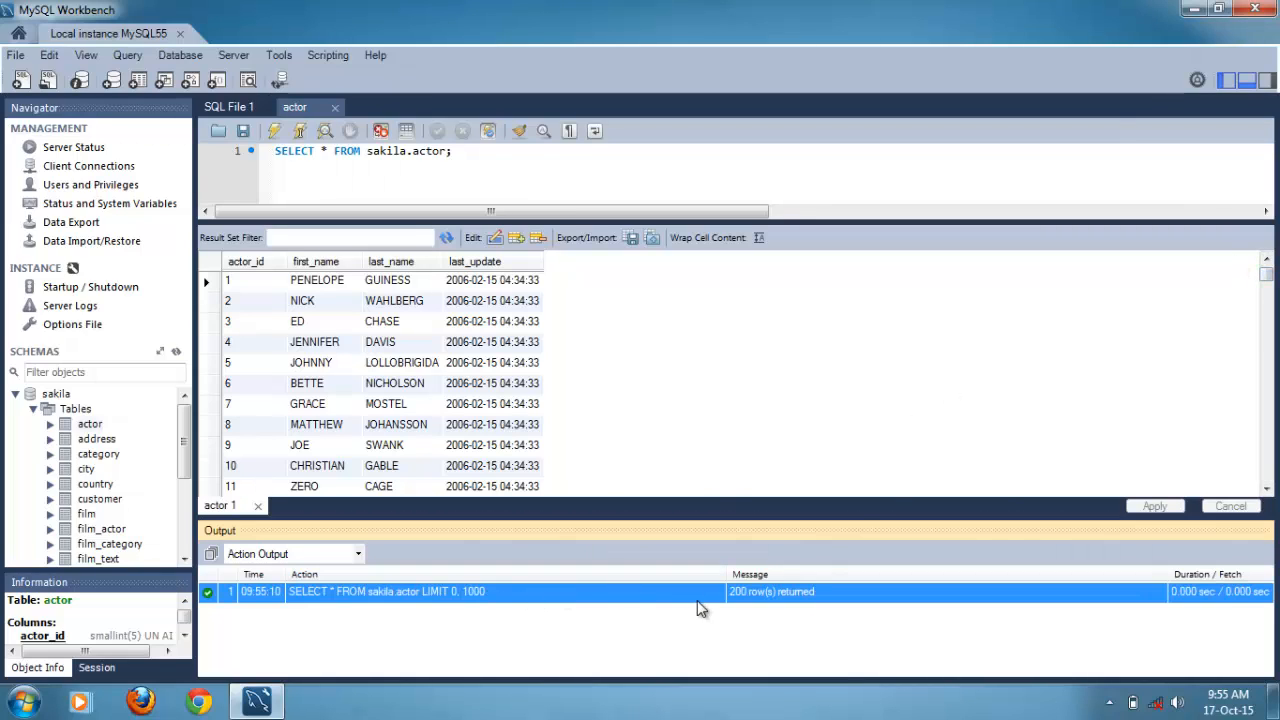
{"action": "mouse_move", "coordinate": [687, 313]}
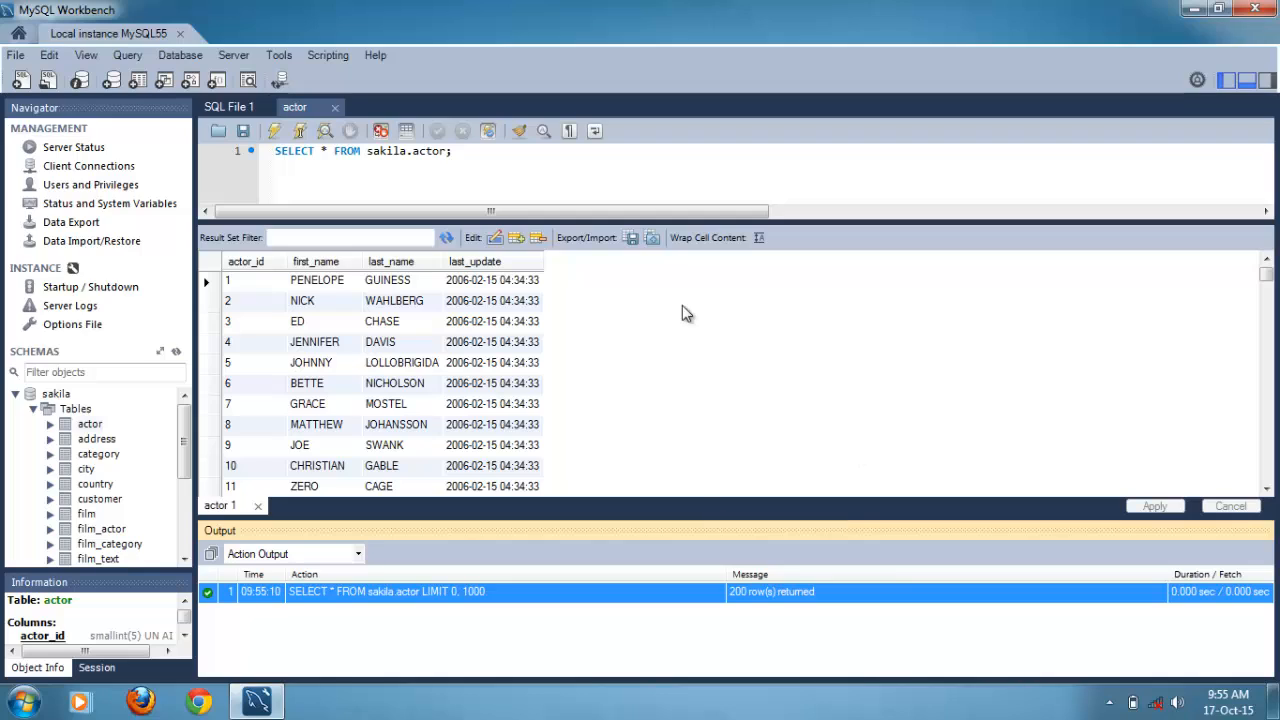
{"action": "mouse_move", "coordinate": [512, 518]}
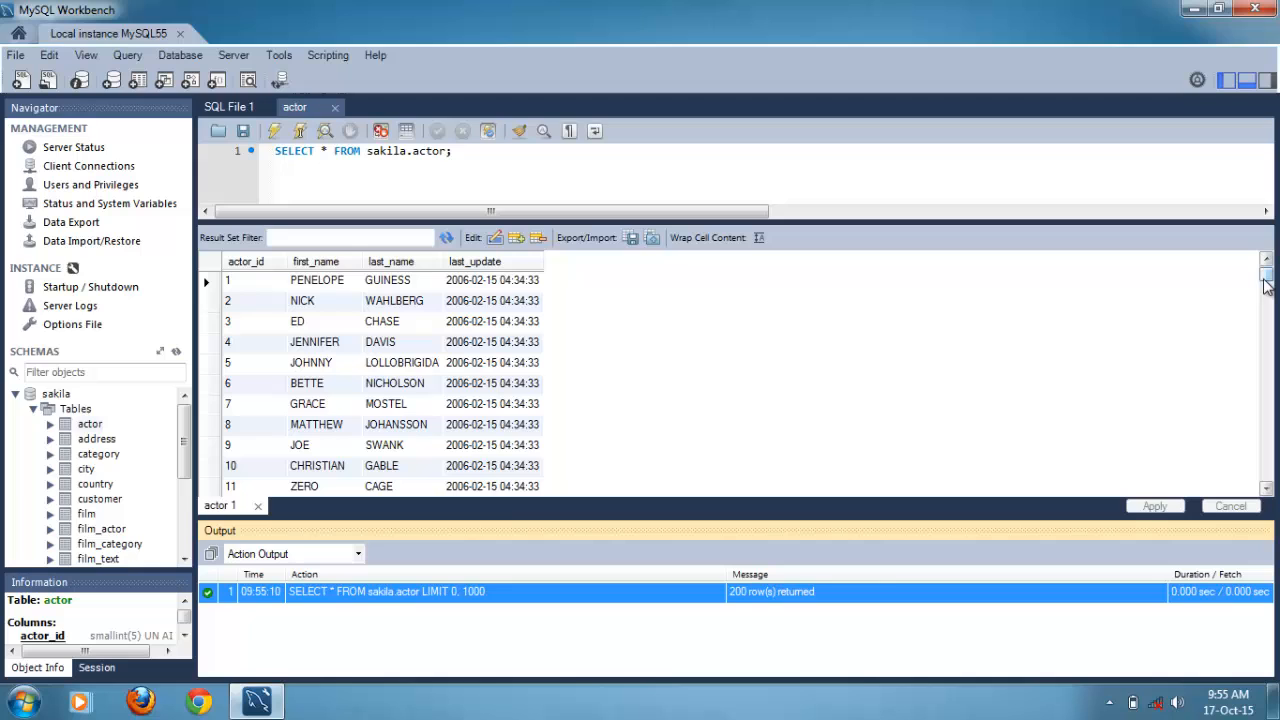
{"action": "scroll", "scroll_direction": "down", "scroll_amount": 3}
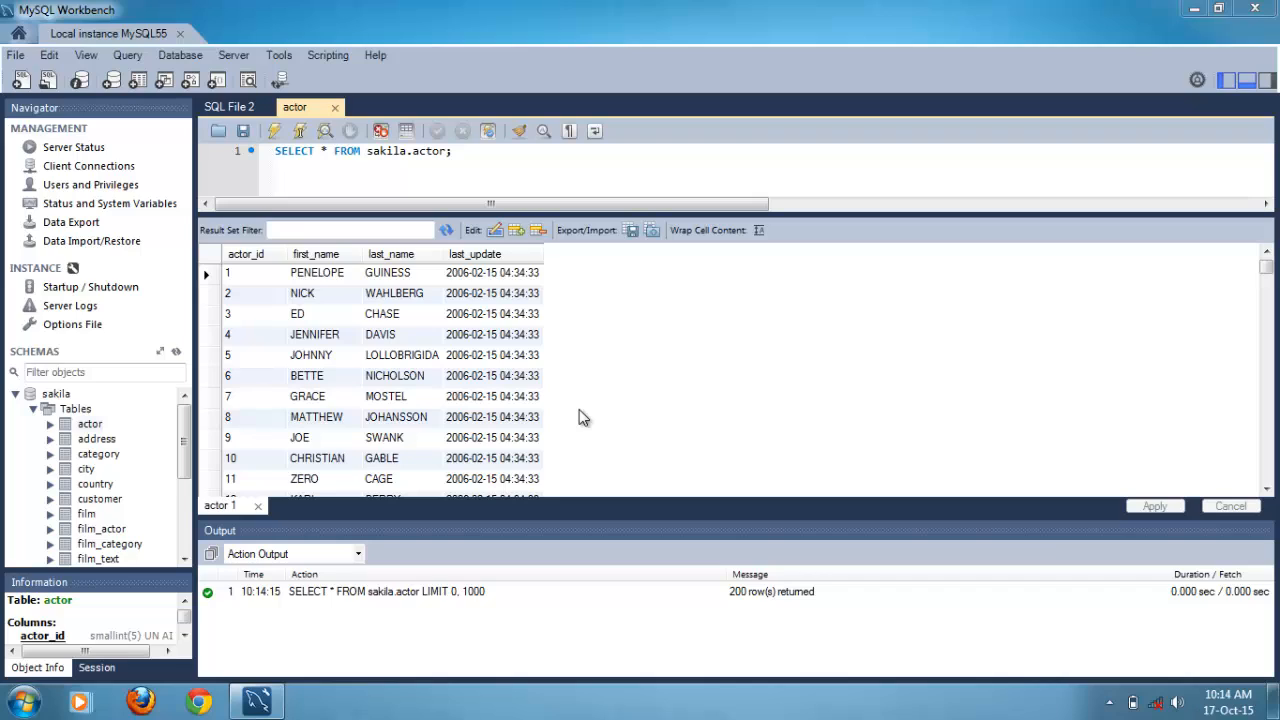
{"action": "mouse_move", "coordinate": [318, 445]}
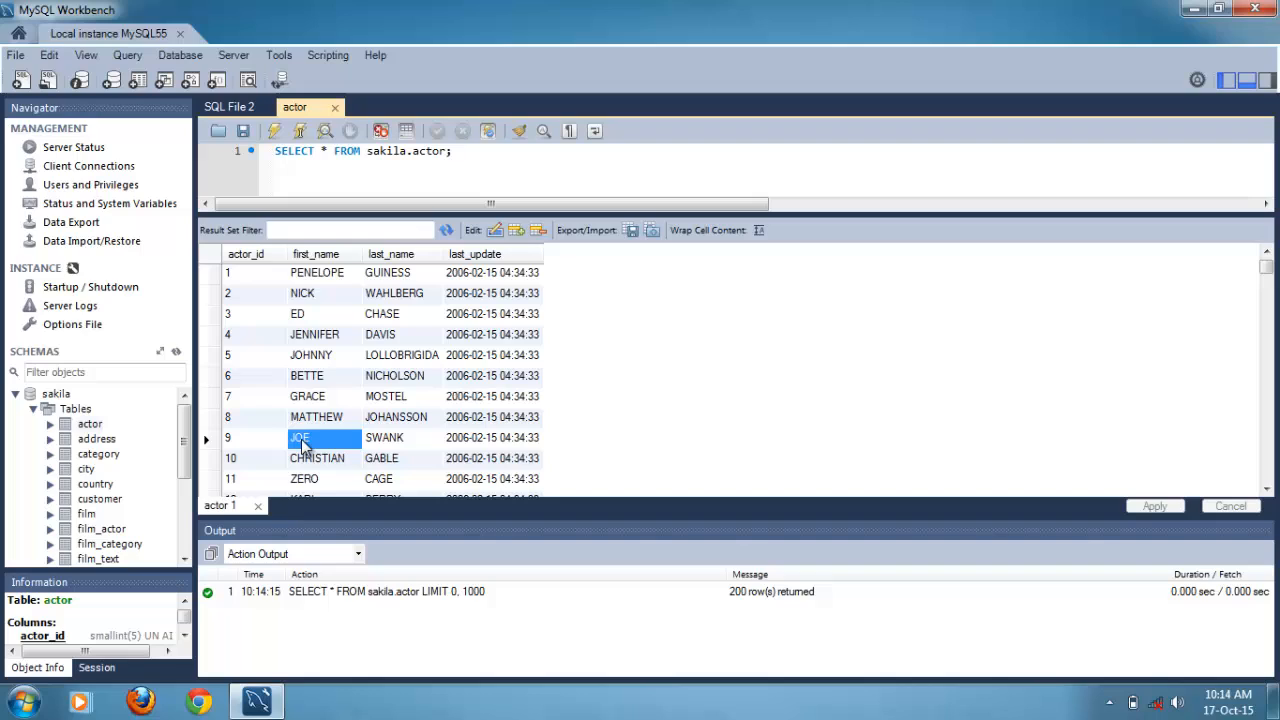
{"action": "mouse_move", "coordinate": [175, 425]}
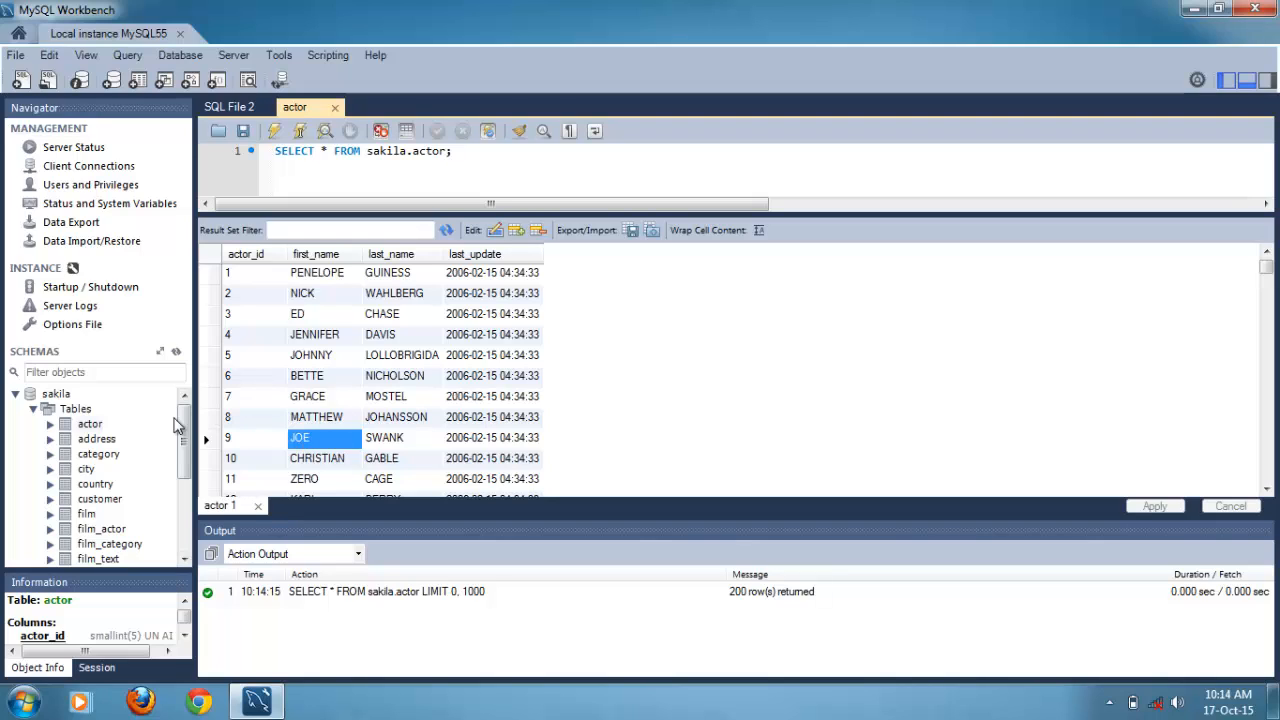
Start Search Table Data from the actor table's context actions
{"action": "left_click", "coordinate": [89, 423]}
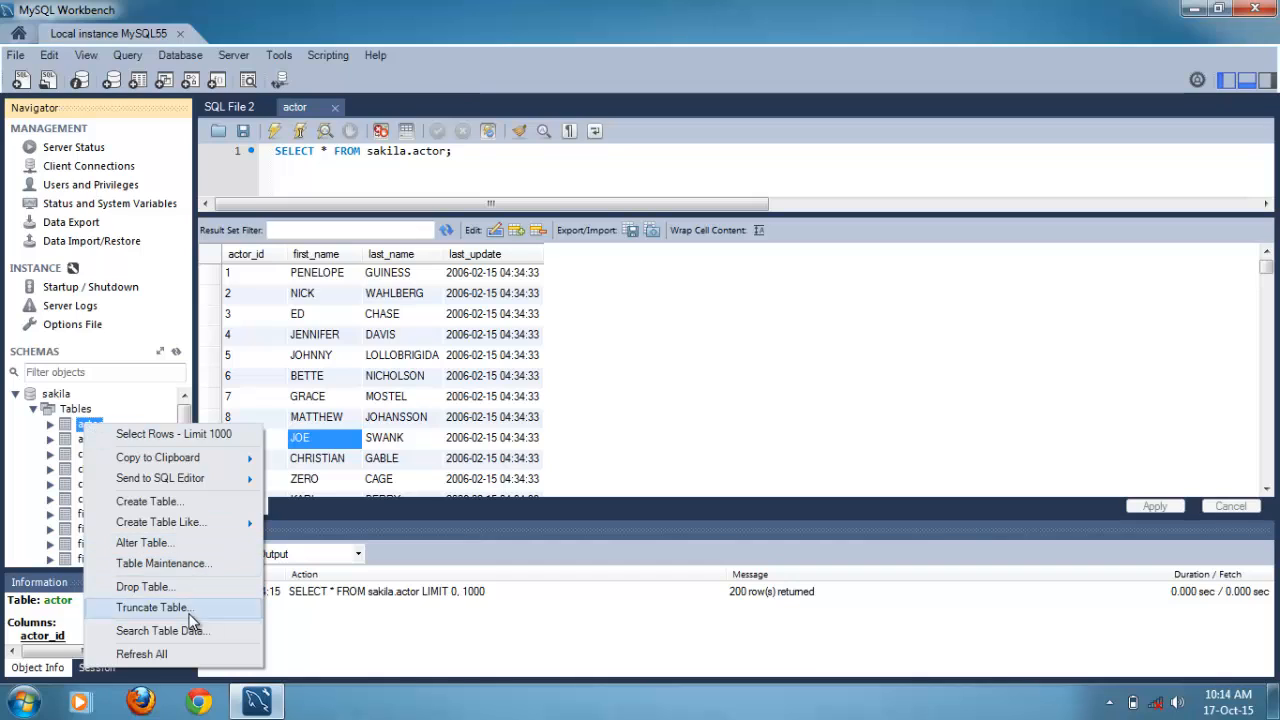
{"action": "left_click", "coordinate": [160, 630]}
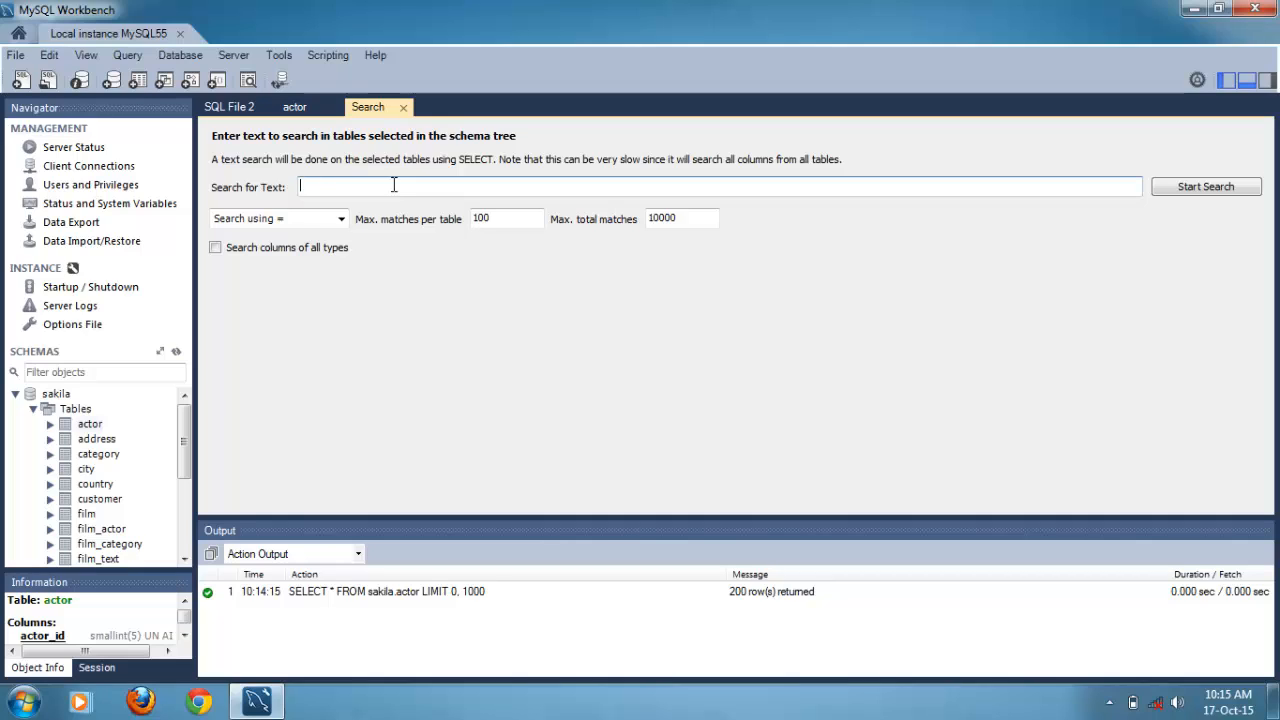
Search for JOE, re-entering the root password, finding 1 row in sakila.actor
{"action": "type", "text": "JOE"}
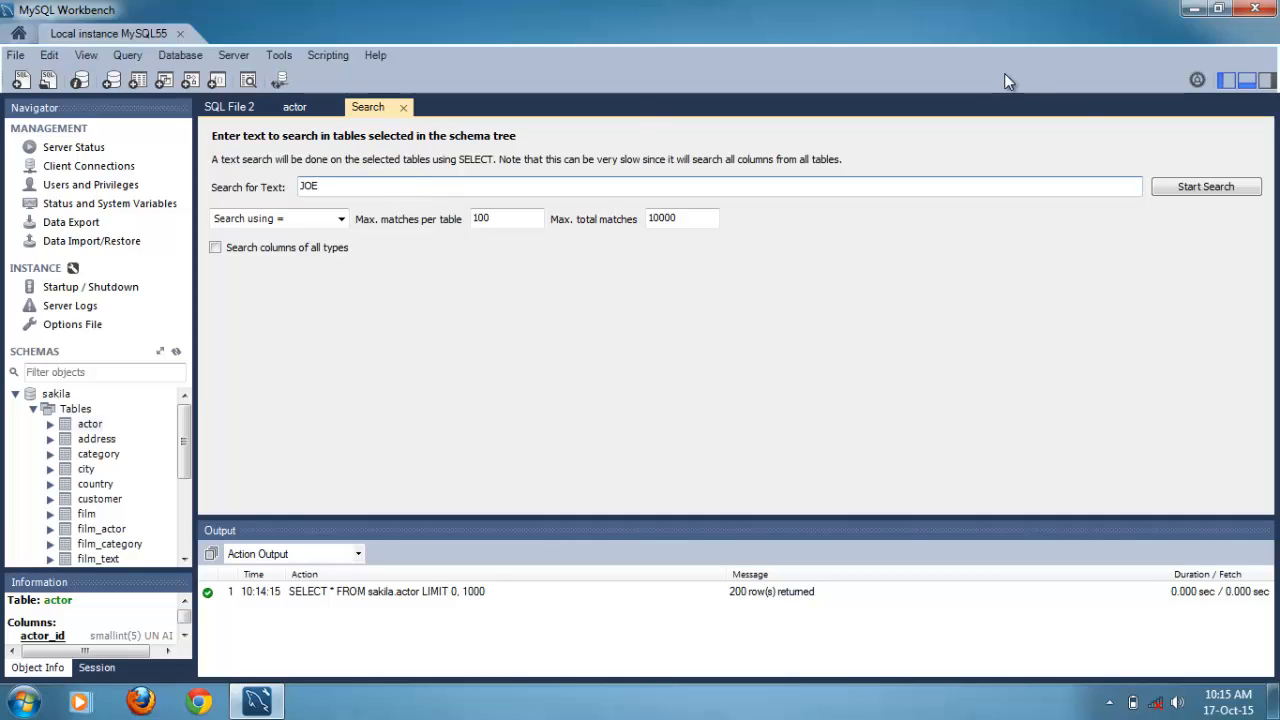
{"action": "mouse_move", "coordinate": [672, 250]}
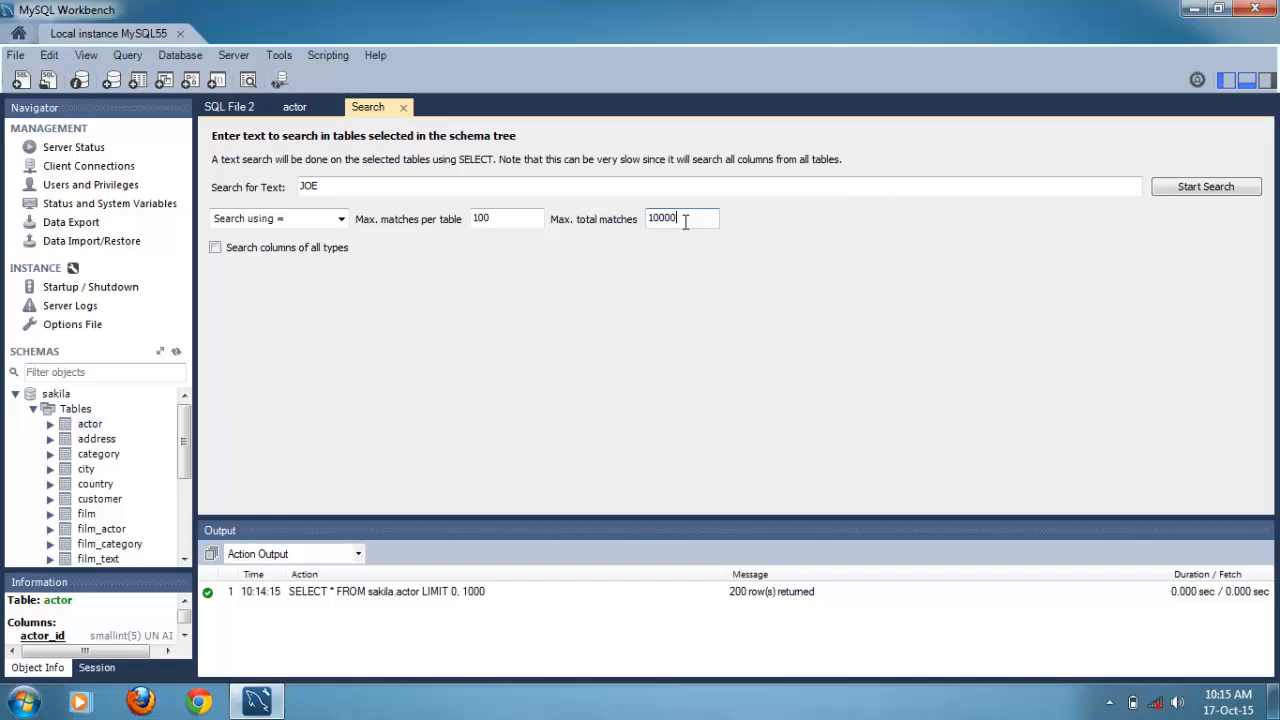
{"action": "left_click", "coordinate": [1205, 187]}
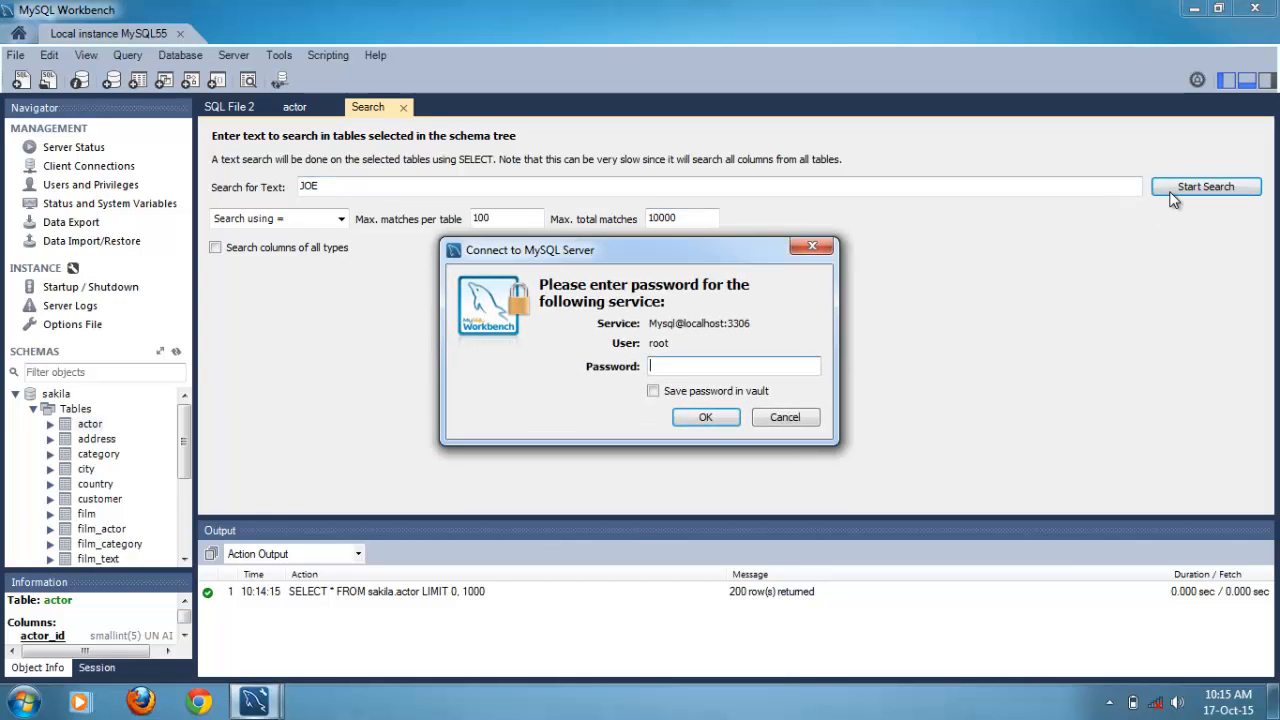
{"action": "type", "text": "****"}
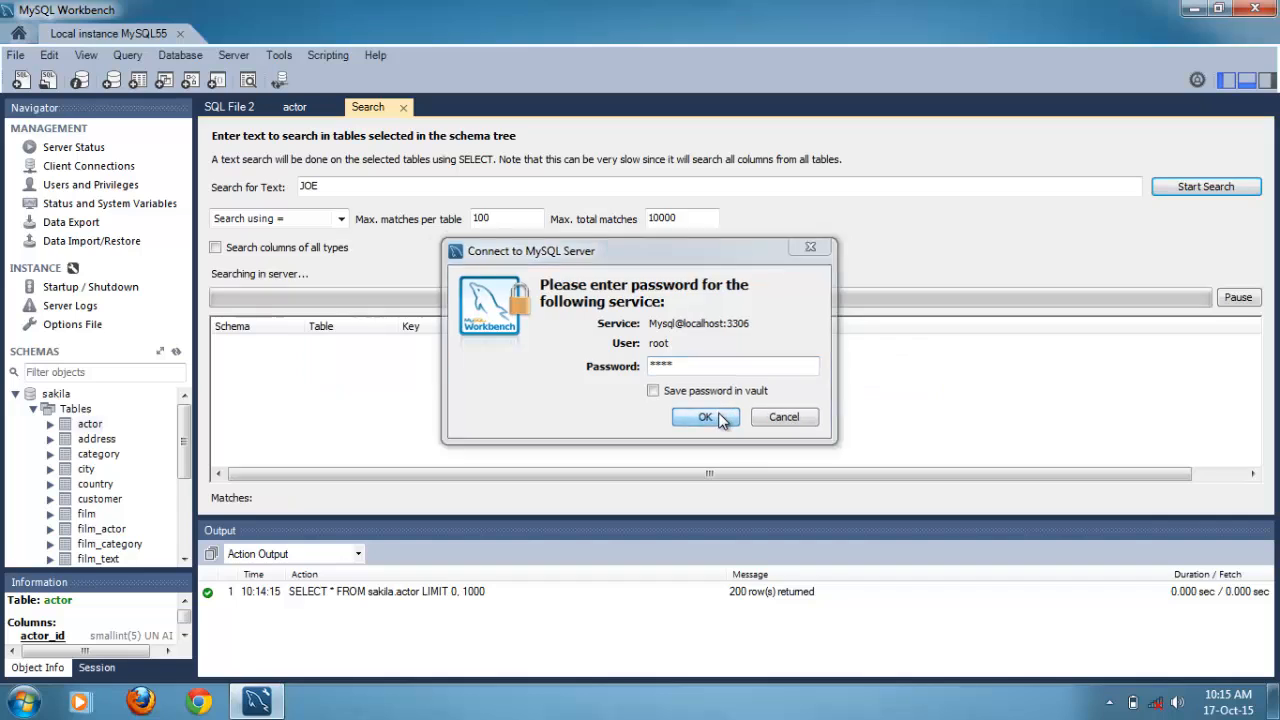
{"action": "left_click", "coordinate": [705, 417]}
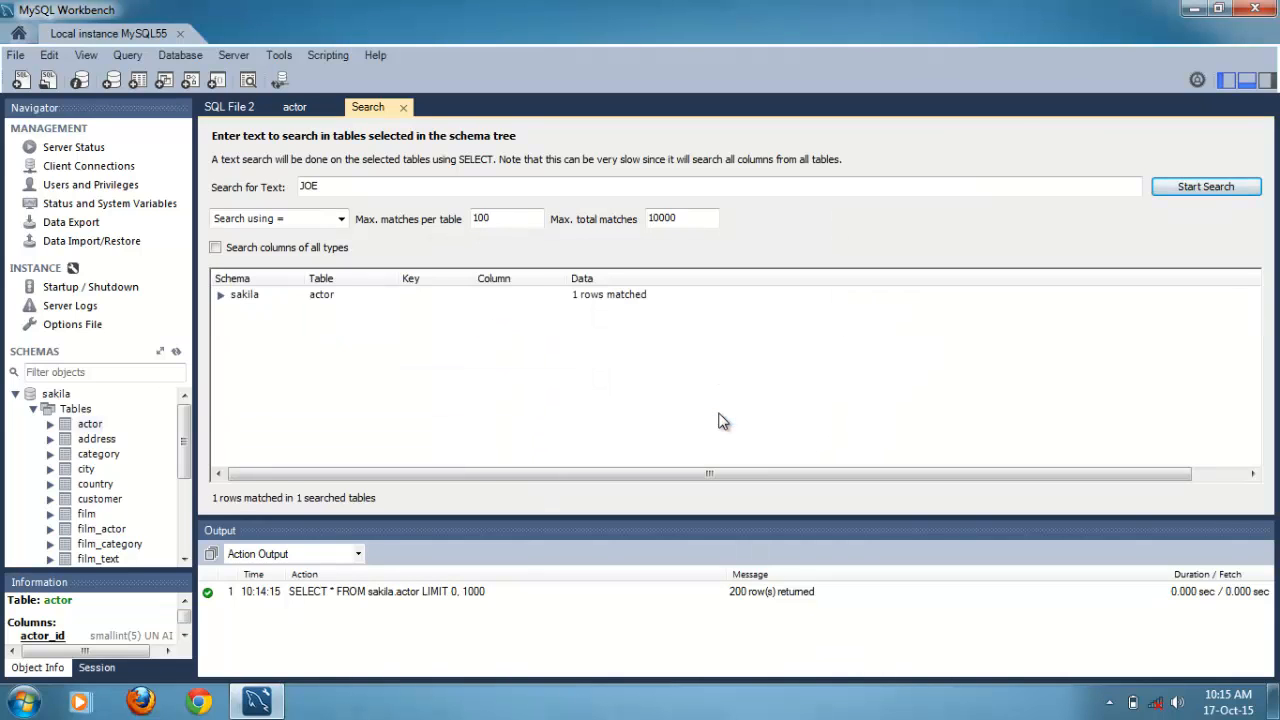
{"action": "mouse_move", "coordinate": [528, 361]}
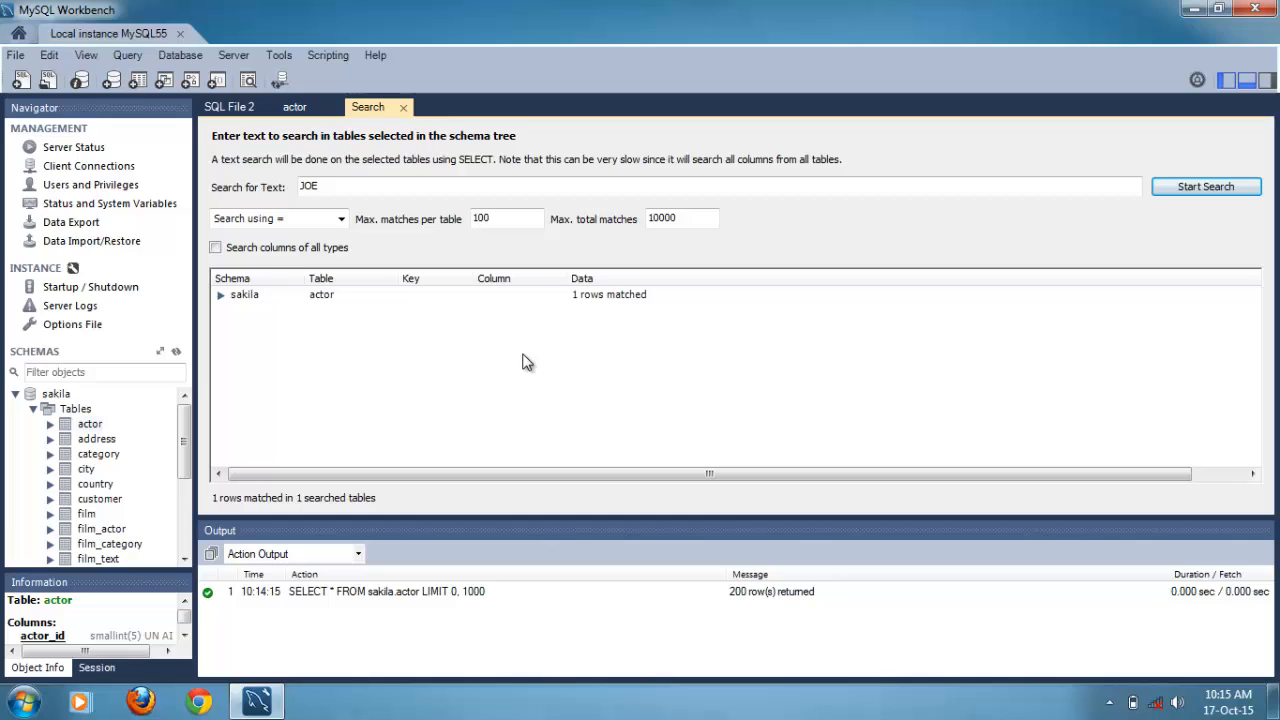
{"action": "mouse_move", "coordinate": [535, 308]}
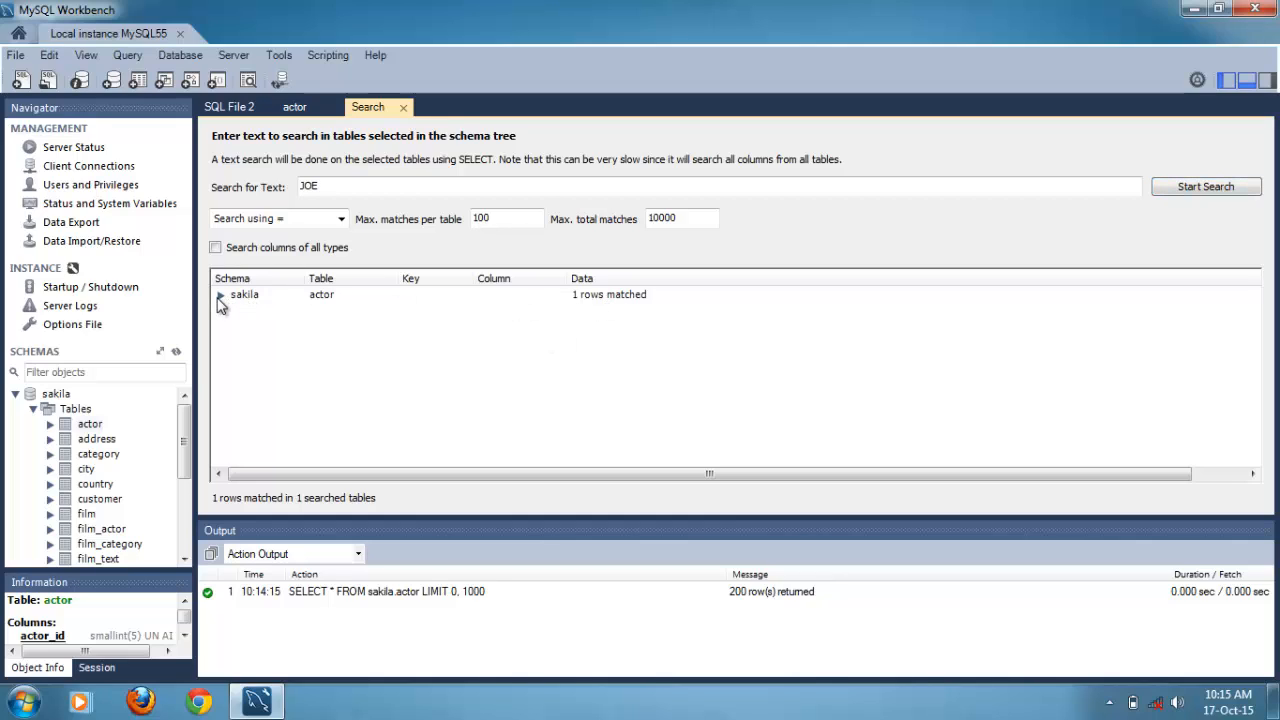
Expand the JOE match (key 9, first_name) and return to the actor rows showing JOE SWANK
{"action": "left_click", "coordinate": [220, 294]}
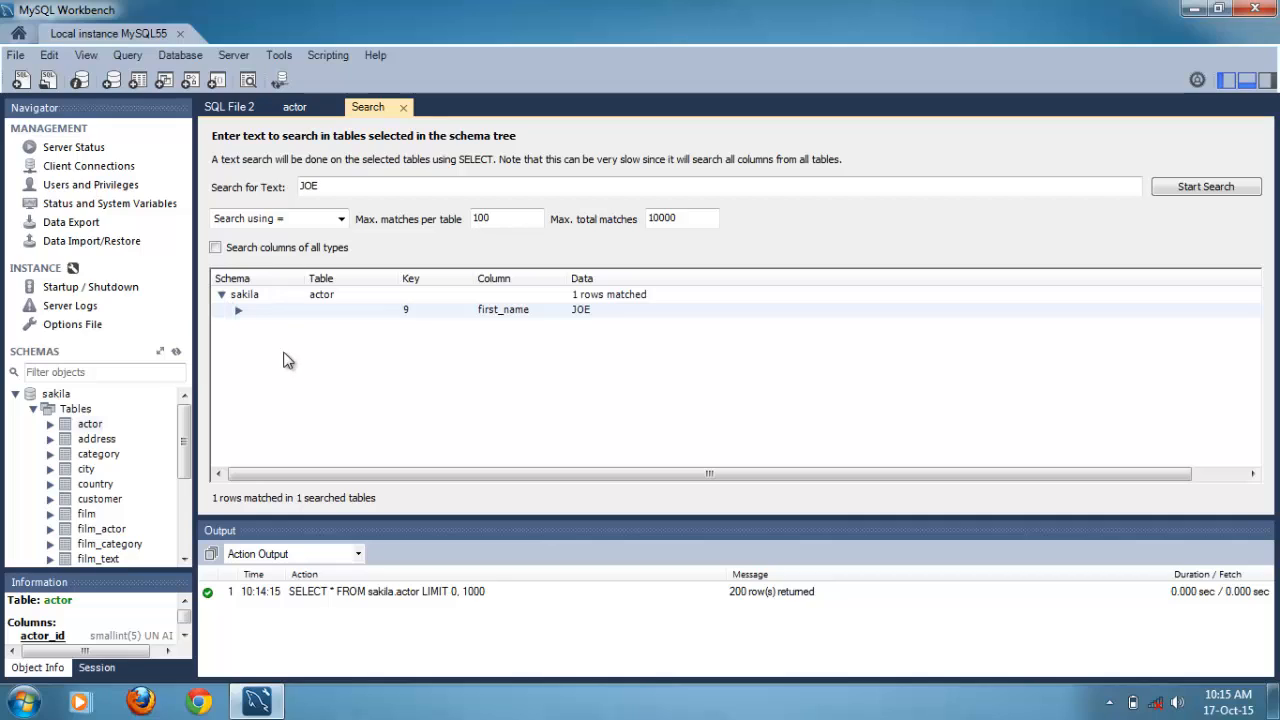
{"action": "left_click", "coordinate": [503, 309]}
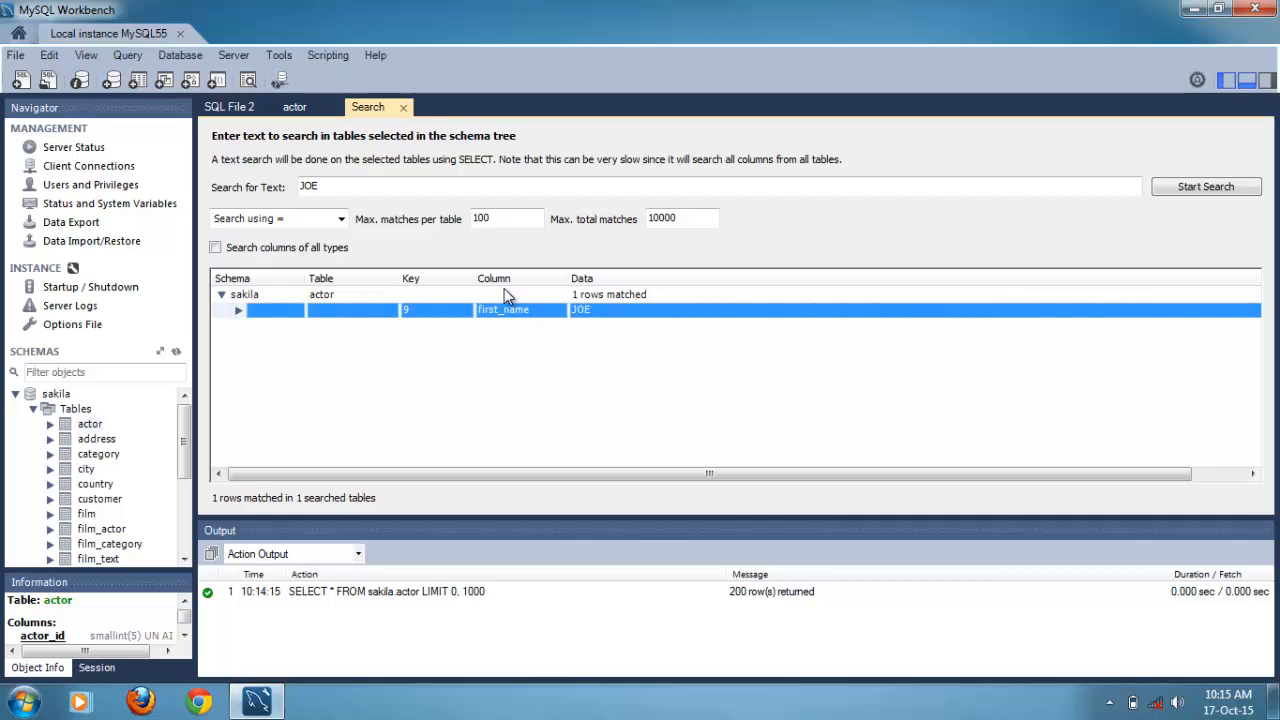
{"action": "mouse_move", "coordinate": [585, 322]}
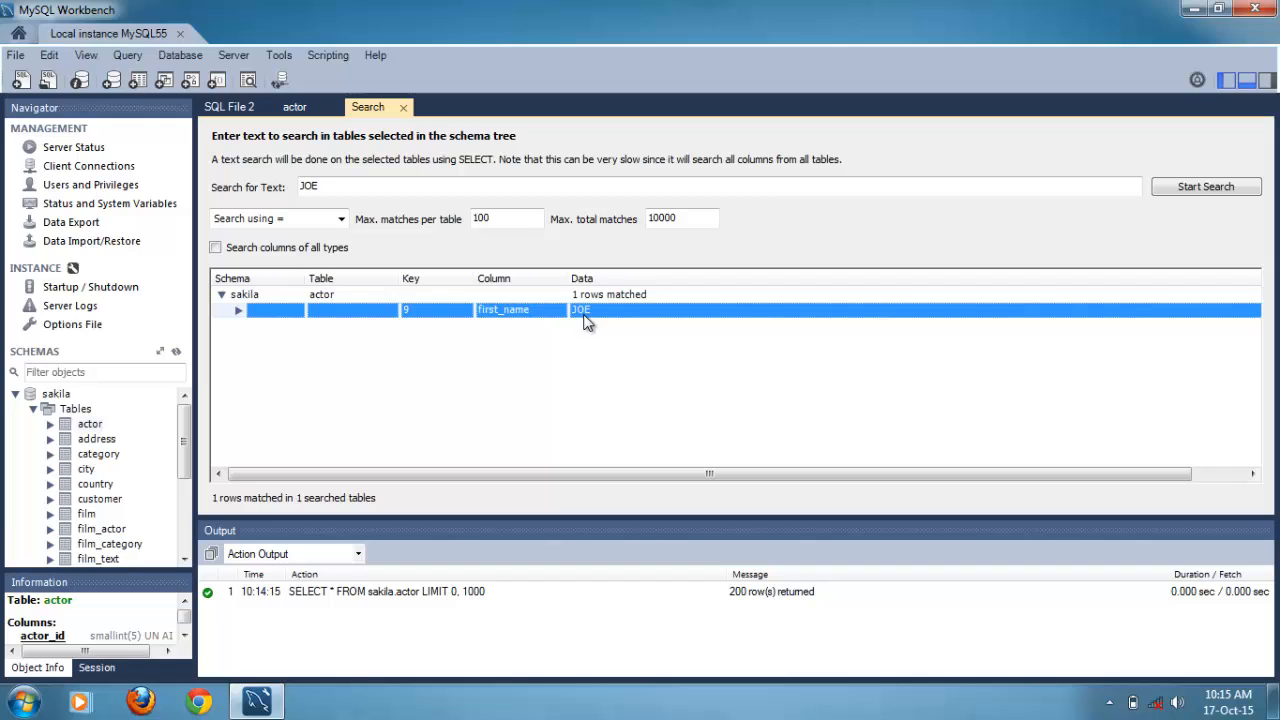
{"action": "left_click", "coordinate": [294, 107]}
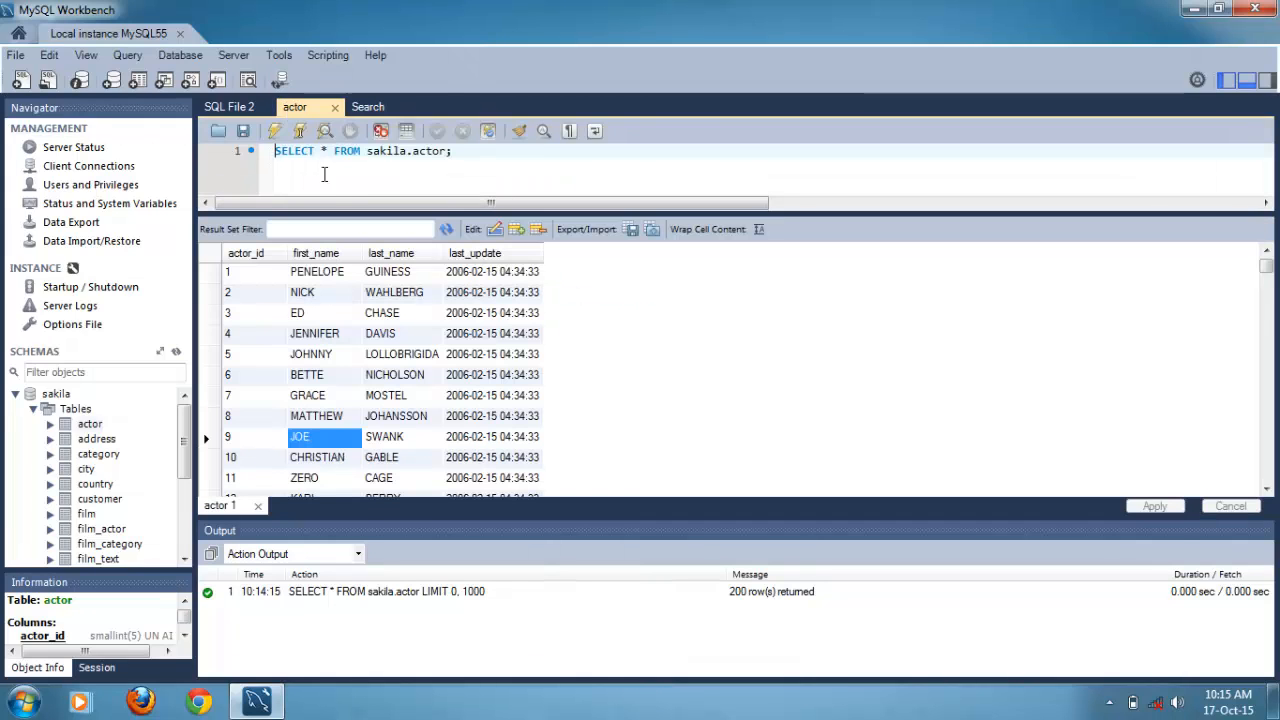
{"action": "mouse_move", "coordinate": [358, 365]}
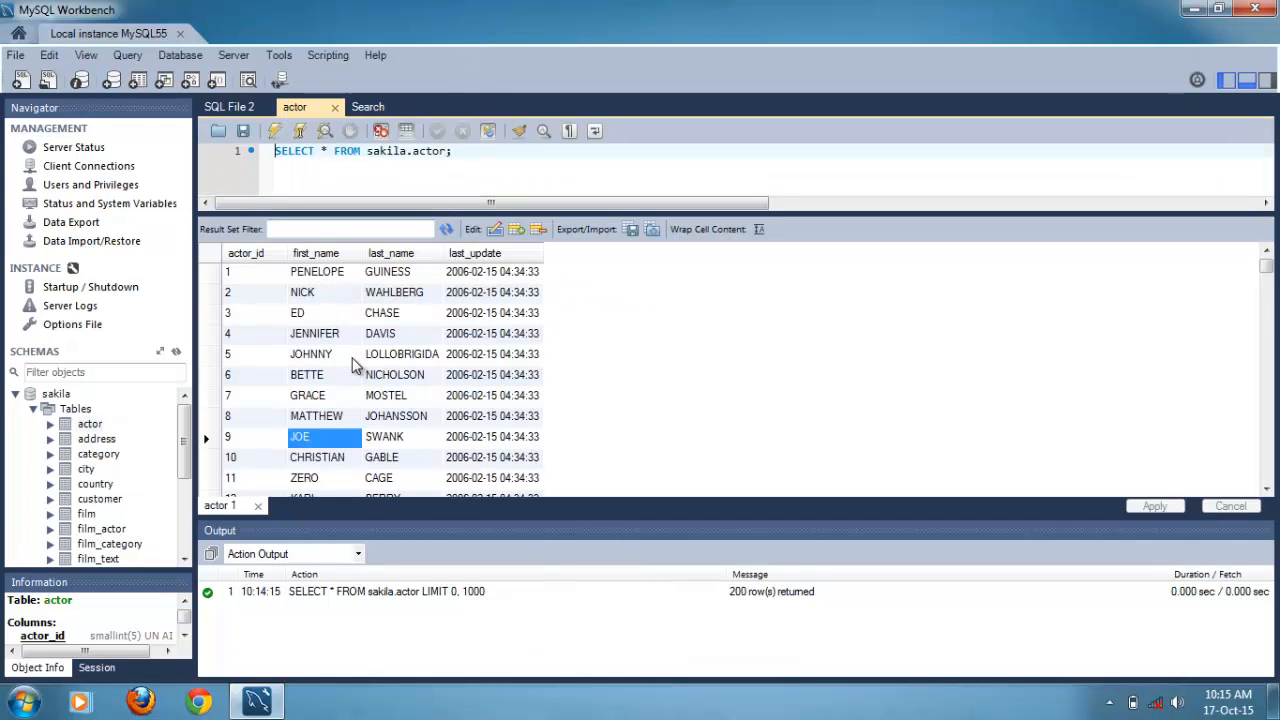
{"action": "mouse_move", "coordinate": [318, 405]}
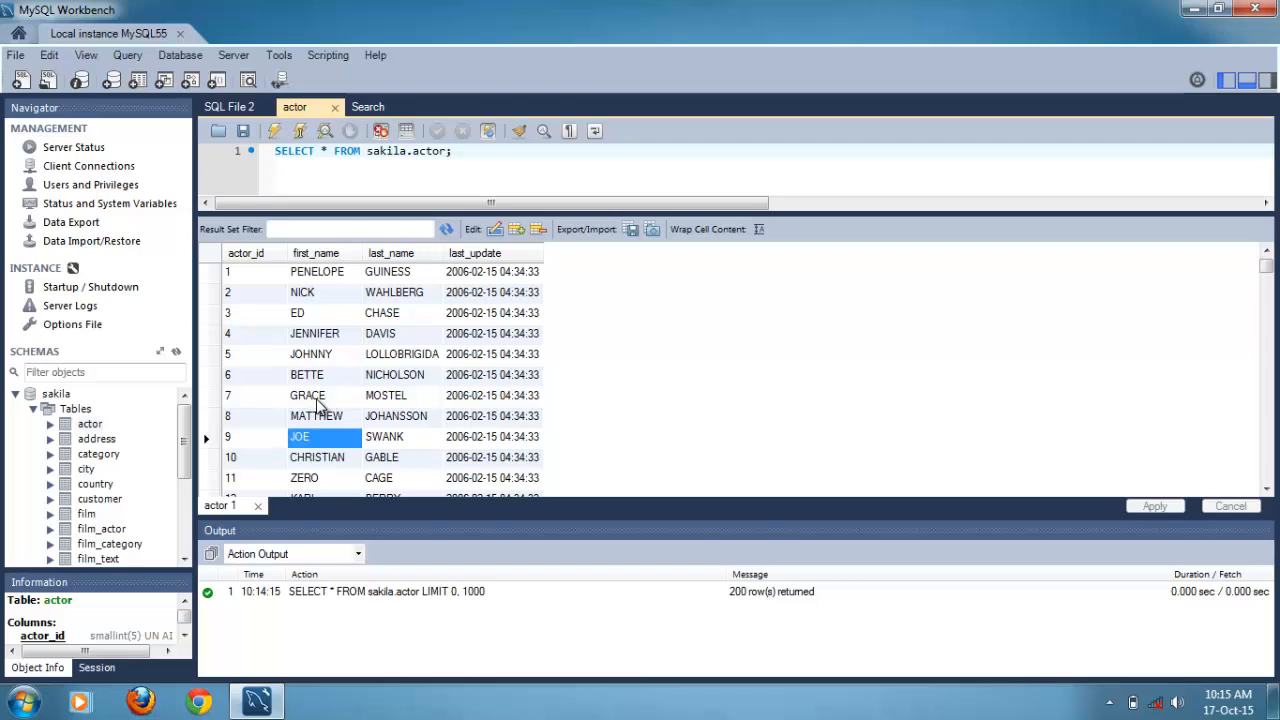
Switch back to the Search page with the JOE results
{"action": "left_click", "coordinate": [367, 107]}
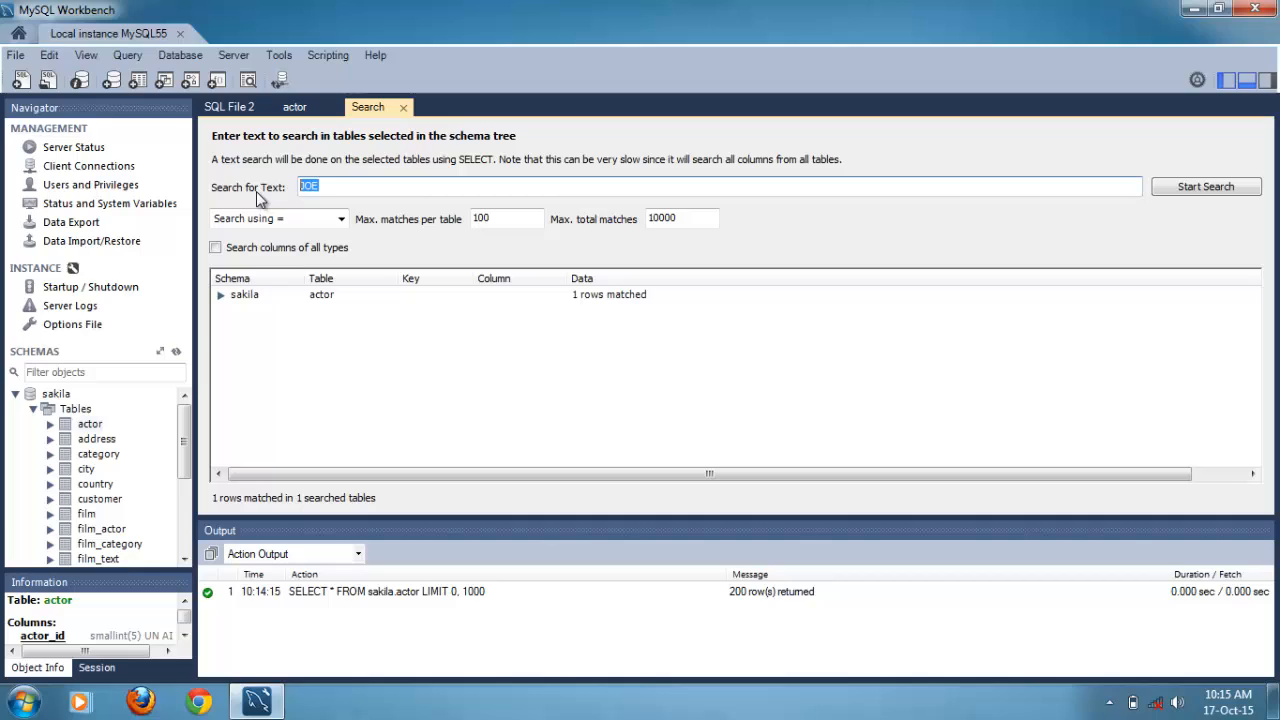
Search for GRACE and expand its single match, actor key 7, first_name column
{"action": "type", "text": "GRACE"}
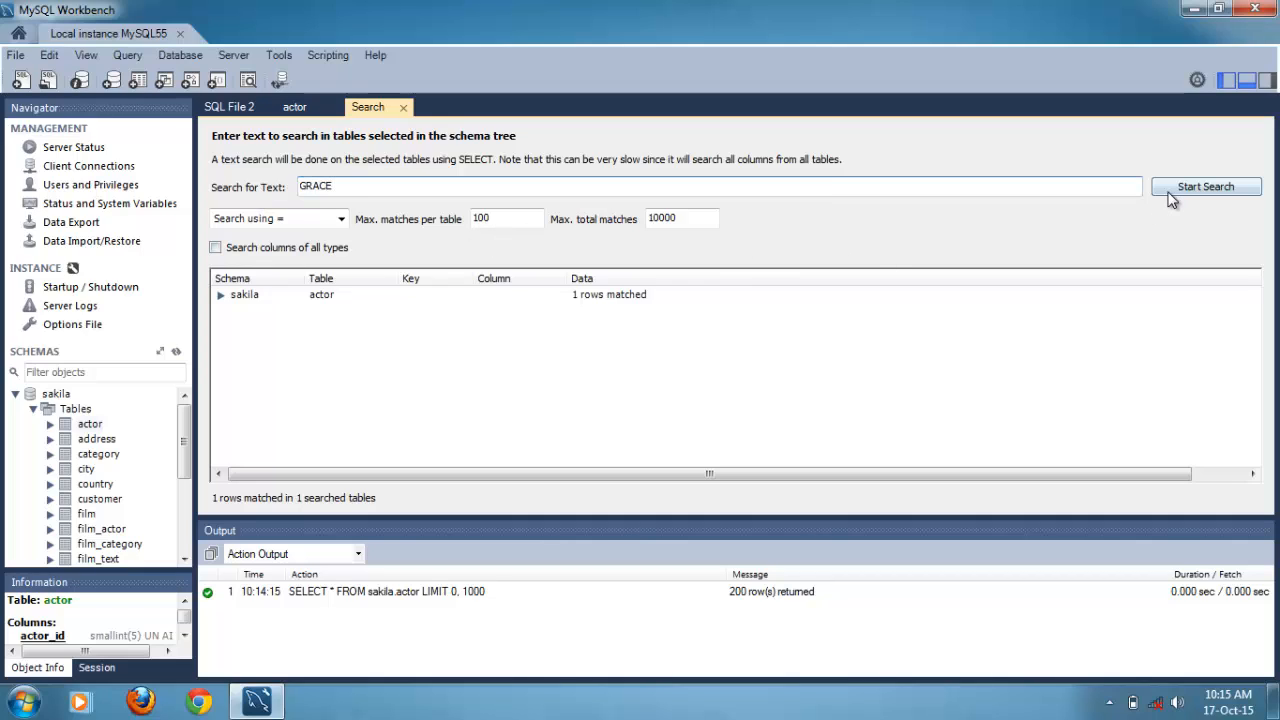
{"action": "left_click", "coordinate": [1205, 186]}
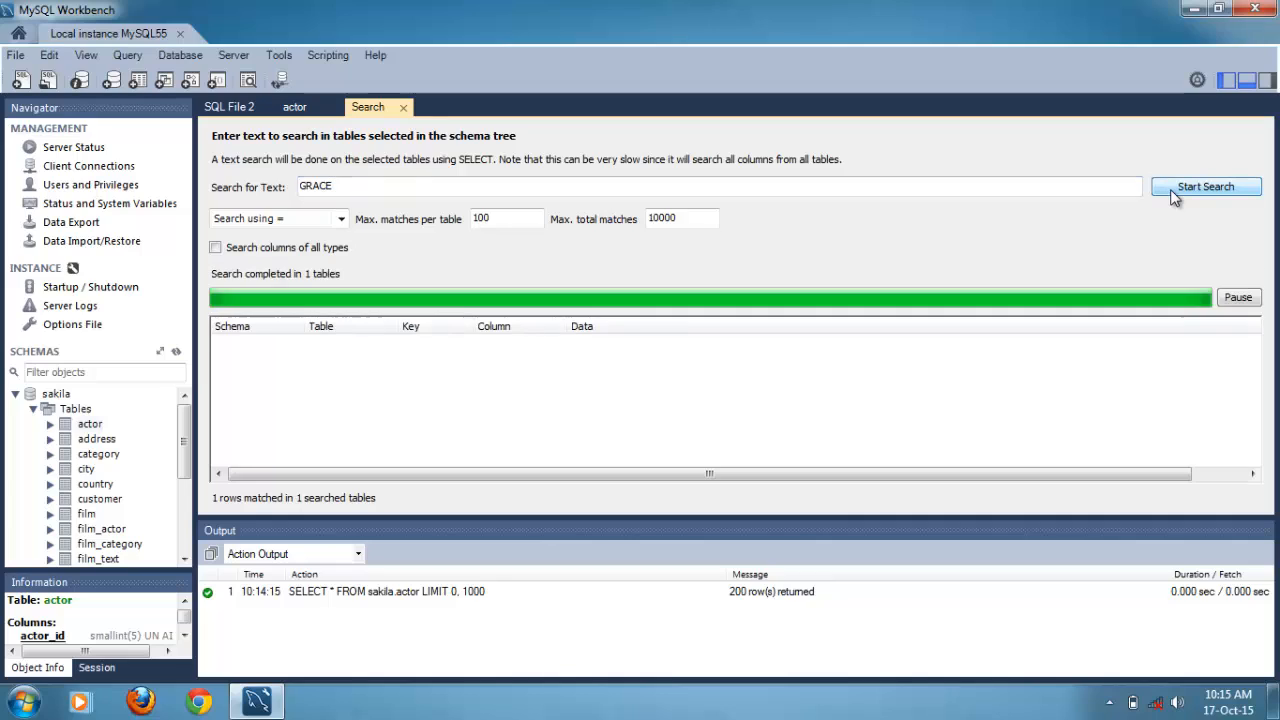
{"action": "left_click", "coordinate": [1205, 186]}
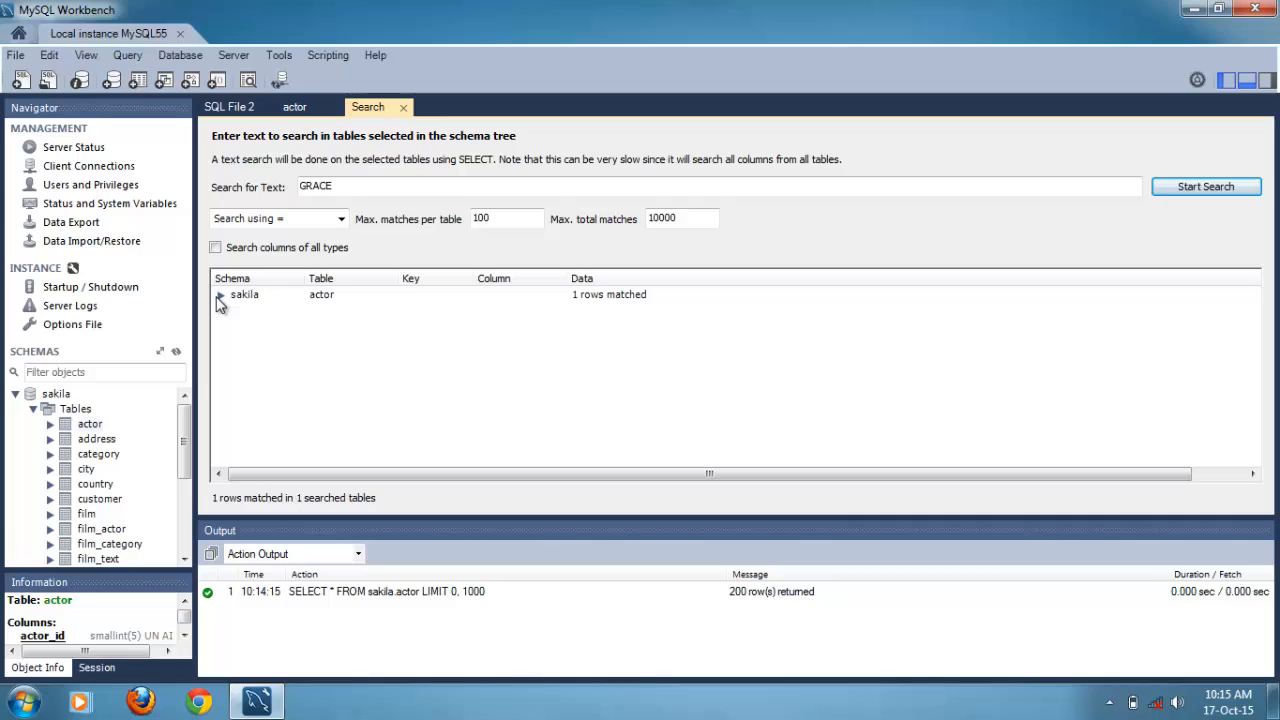
{"action": "left_click", "coordinate": [220, 294]}
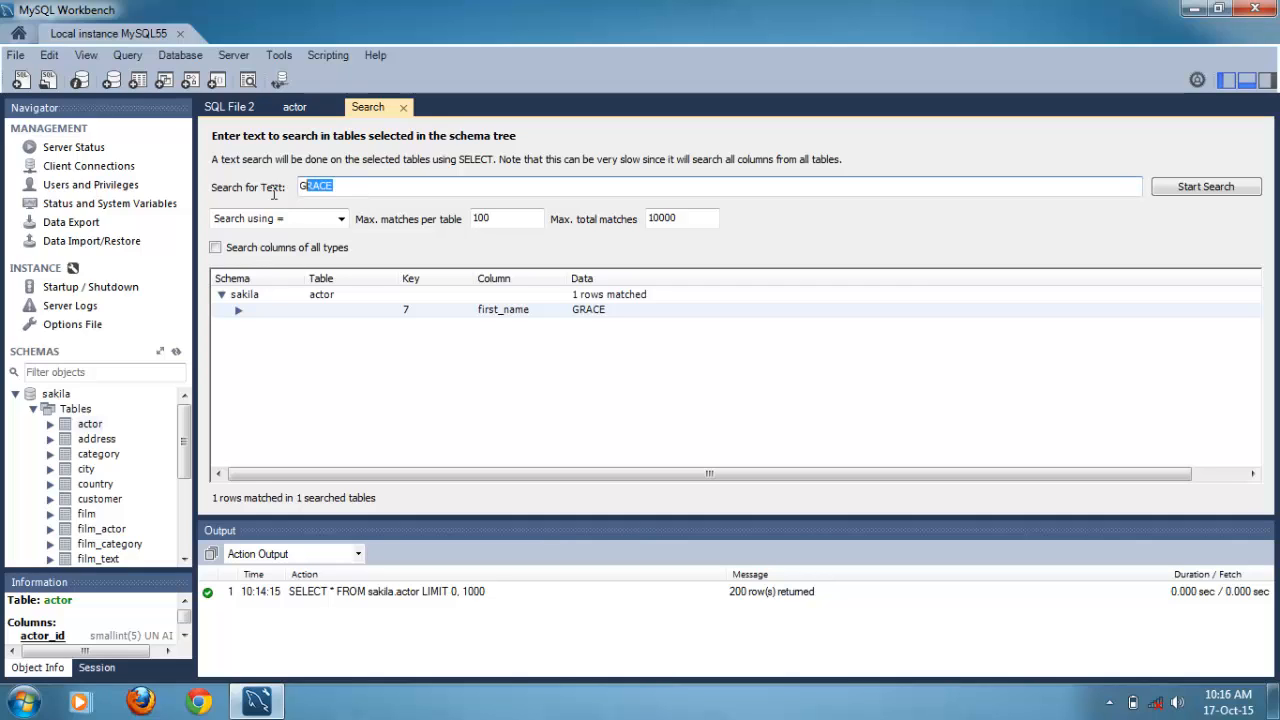
Search for sample, getting 0 matching rows, then return to the actor results
{"action": "type", "text": "sample"}
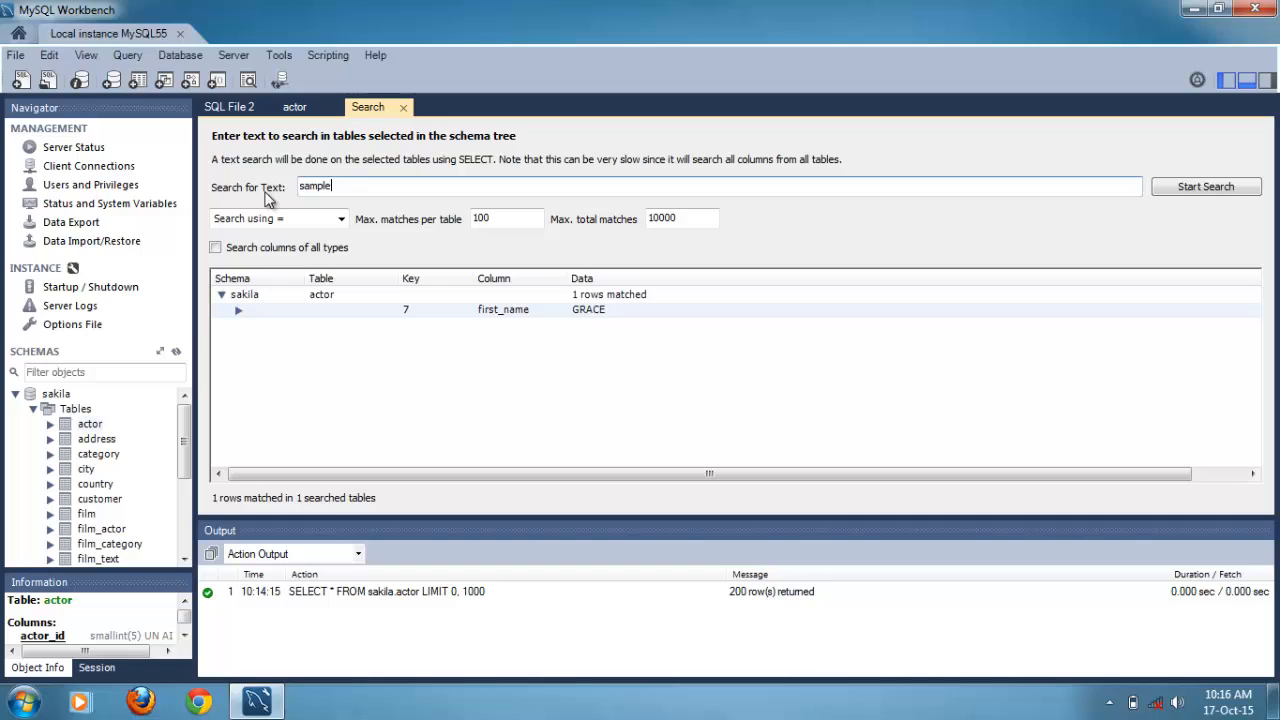
{"action": "left_click", "coordinate": [1205, 186]}
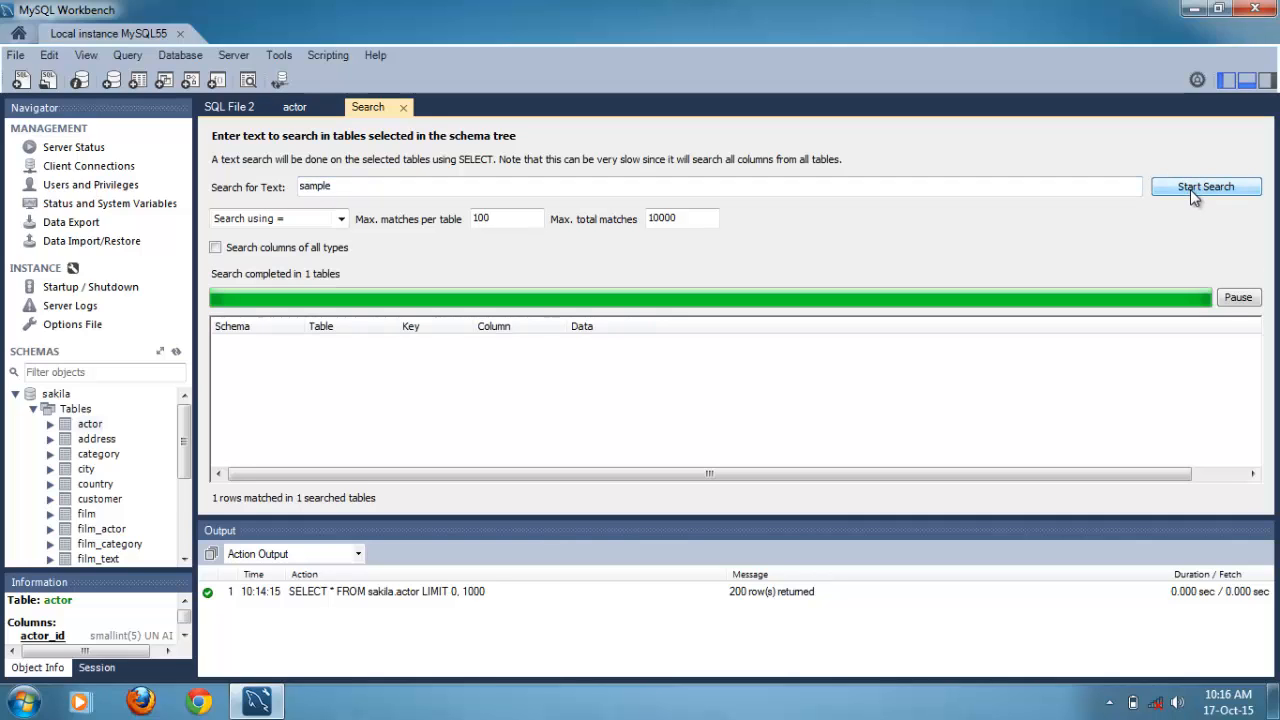
{"action": "left_click", "coordinate": [1205, 186]}
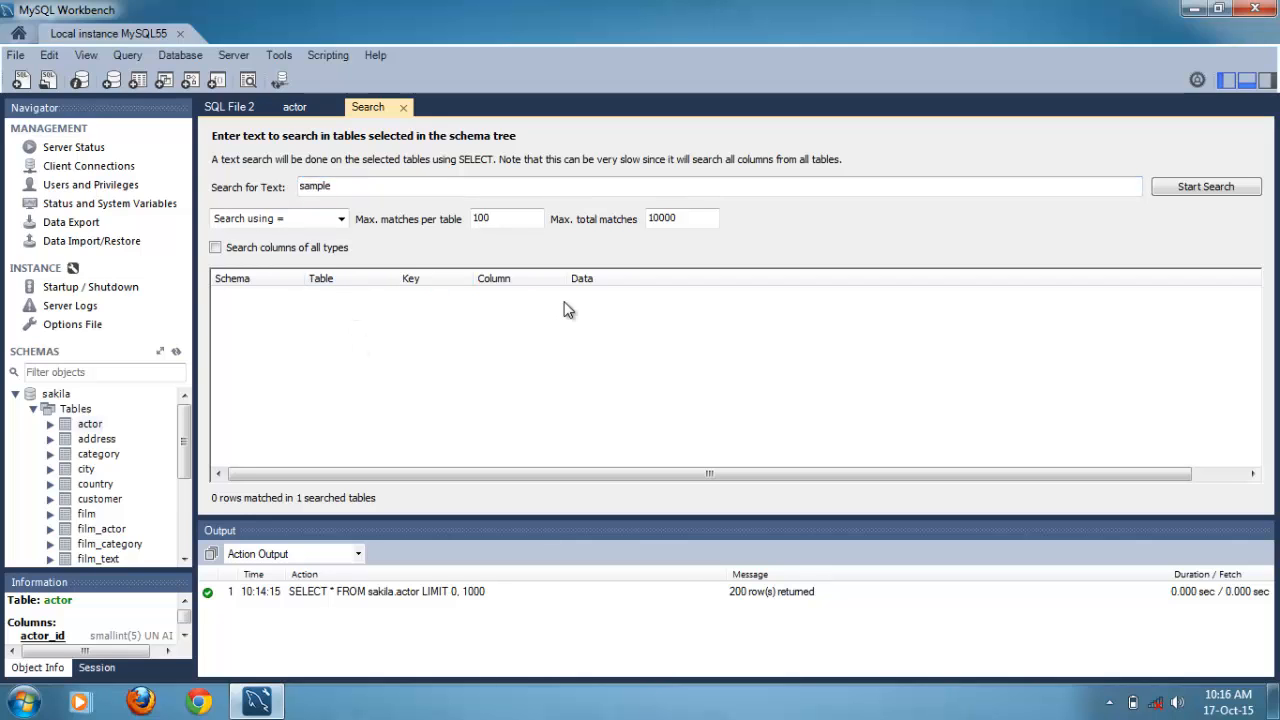
{"action": "left_click", "coordinate": [294, 107]}
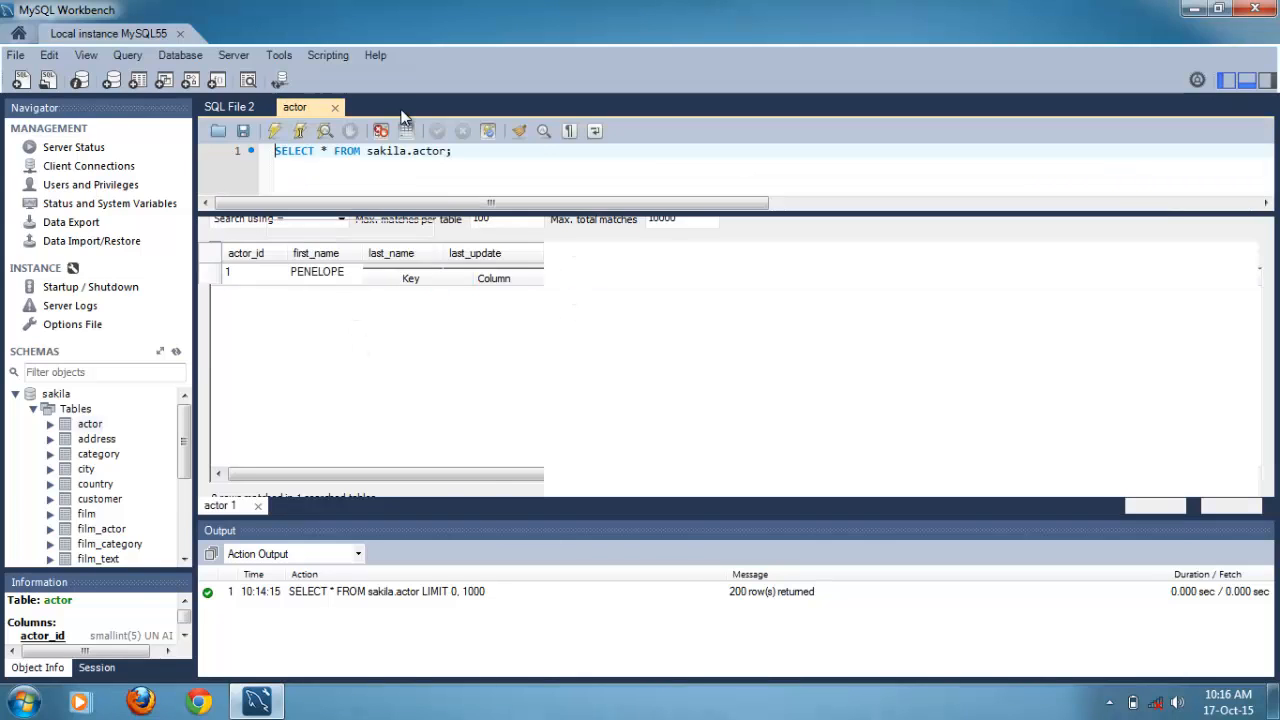